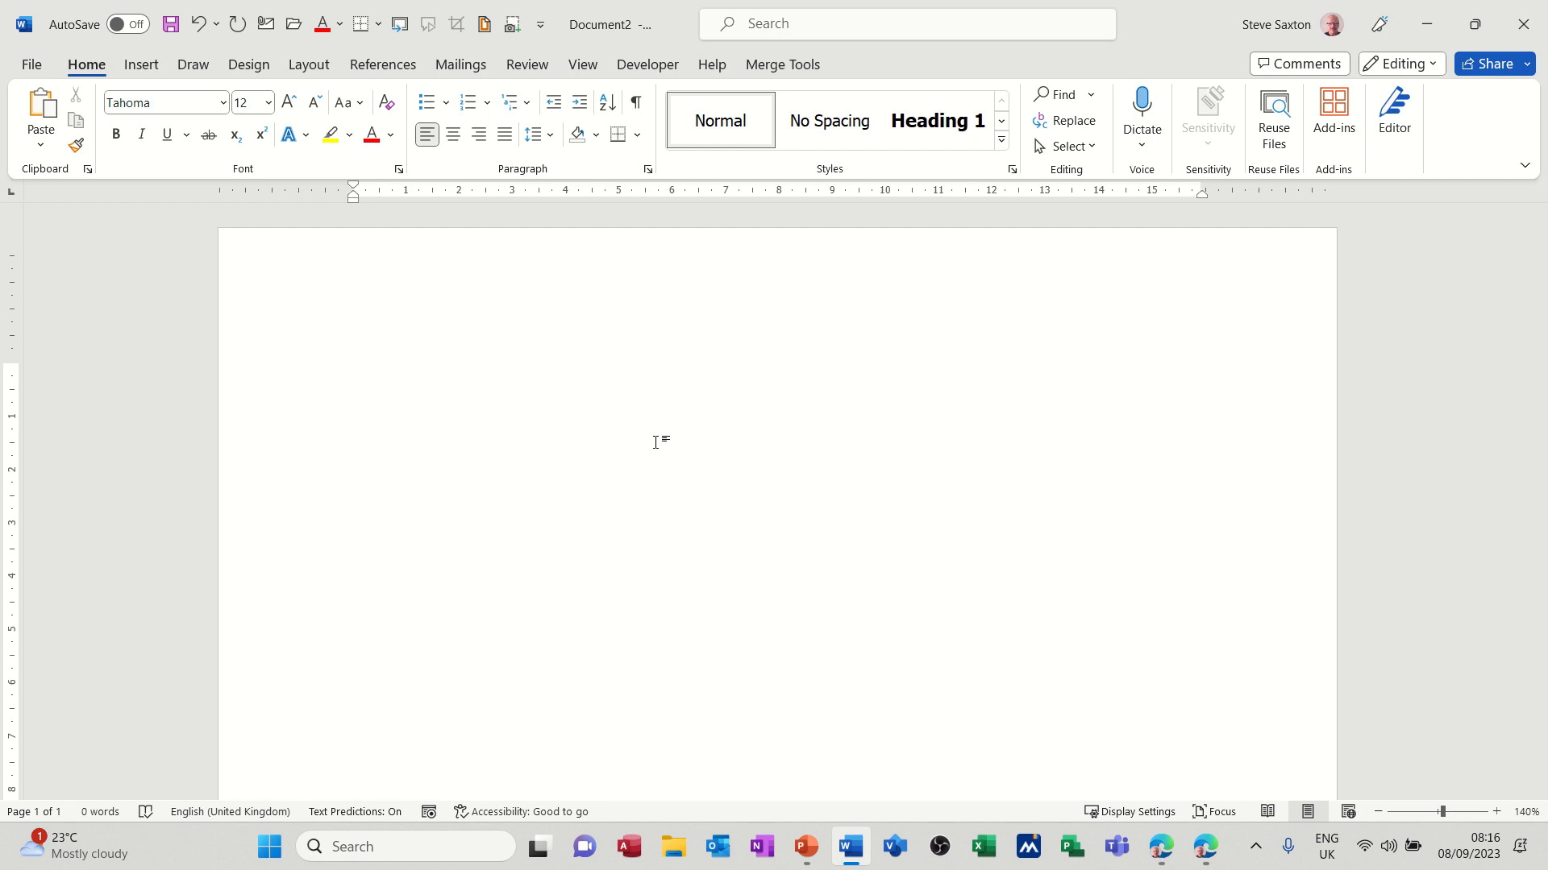
# Step: Draw a blue rectangle near the top left of the blank page
pyautogui.click(354, 376)
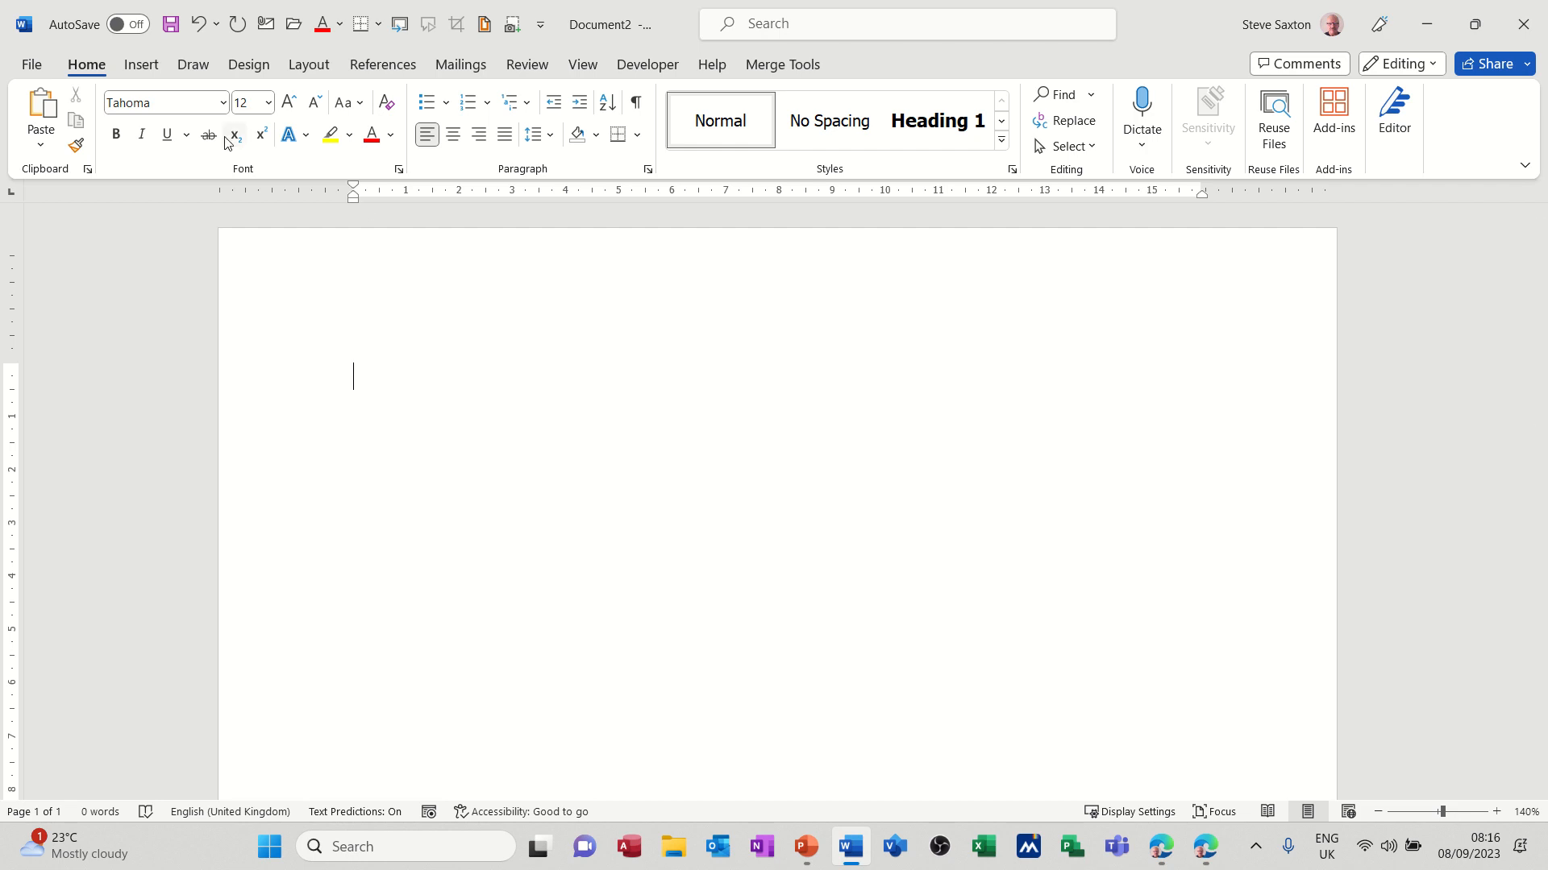
pyautogui.click(141, 65)
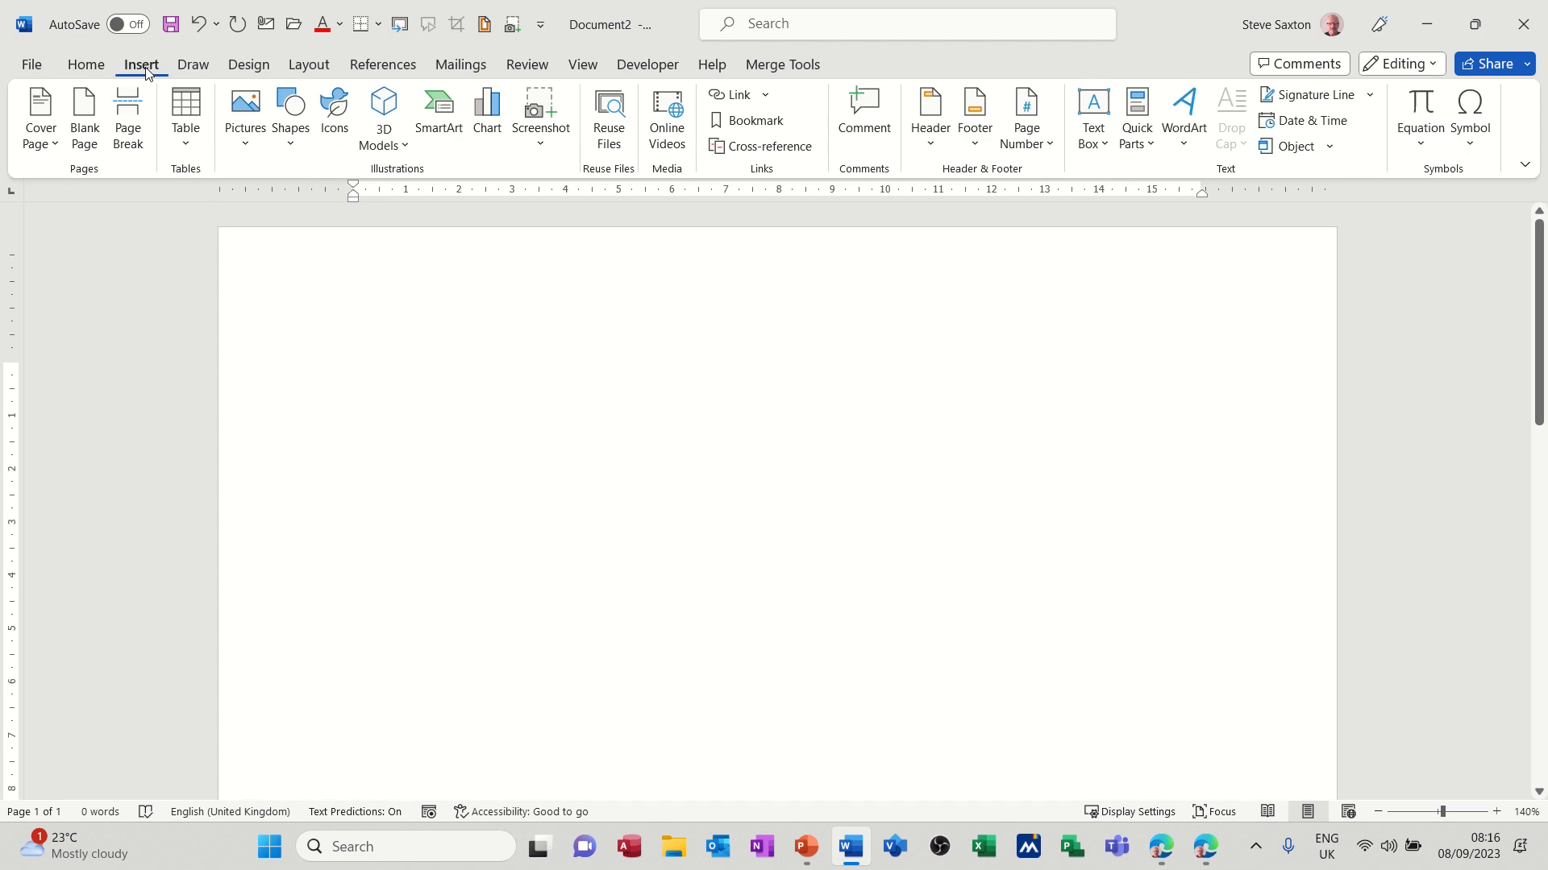
pyautogui.click(290, 117)
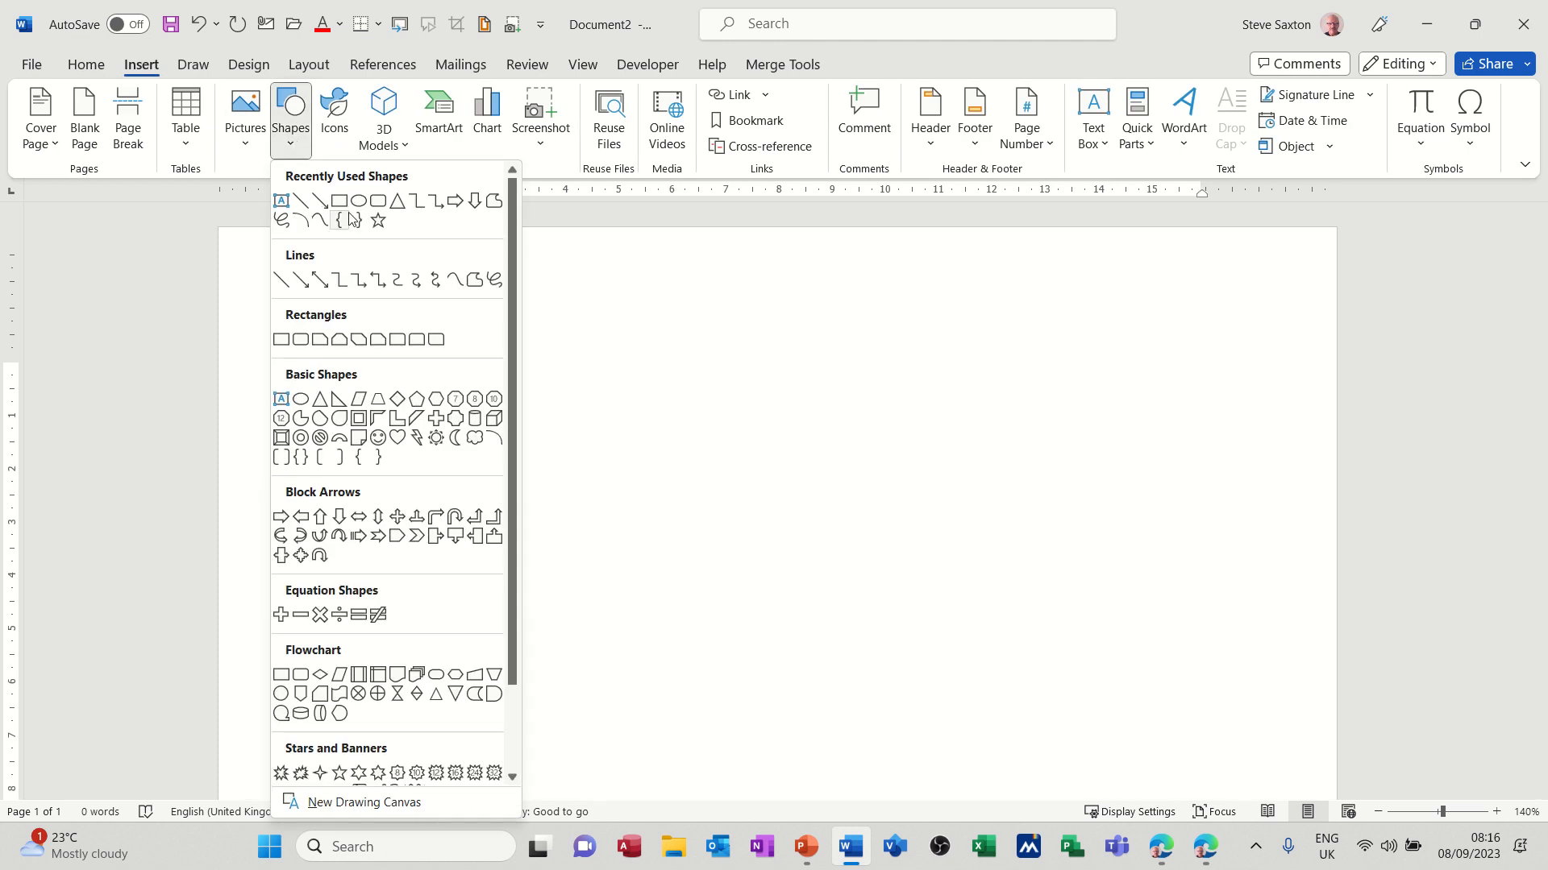
pyautogui.click(351, 220)
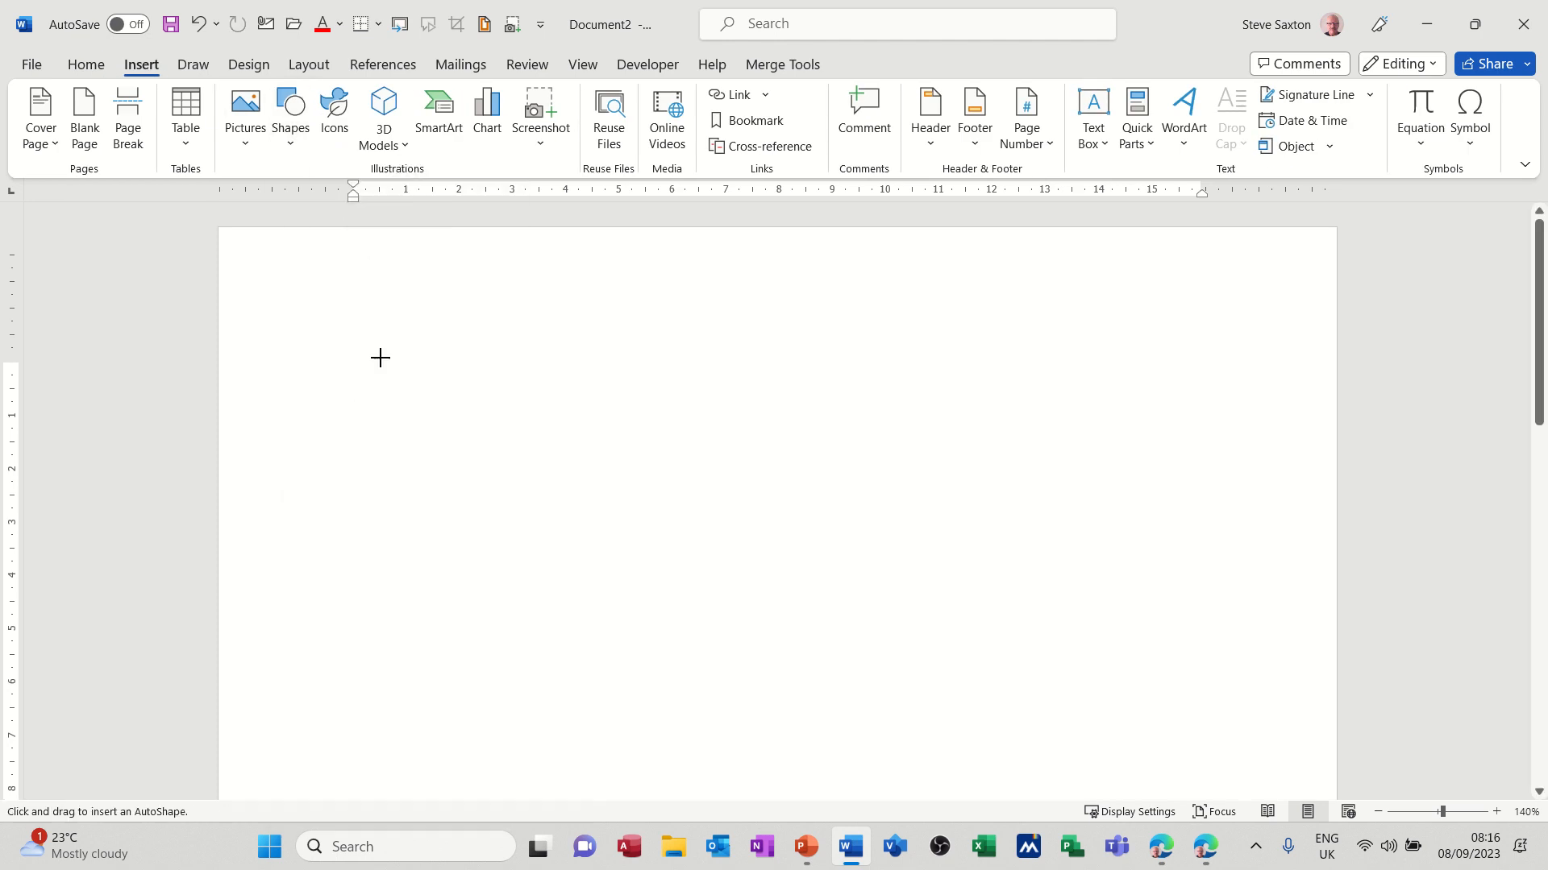
pyautogui.moveTo(378, 358); pyautogui.dragTo(521, 446)
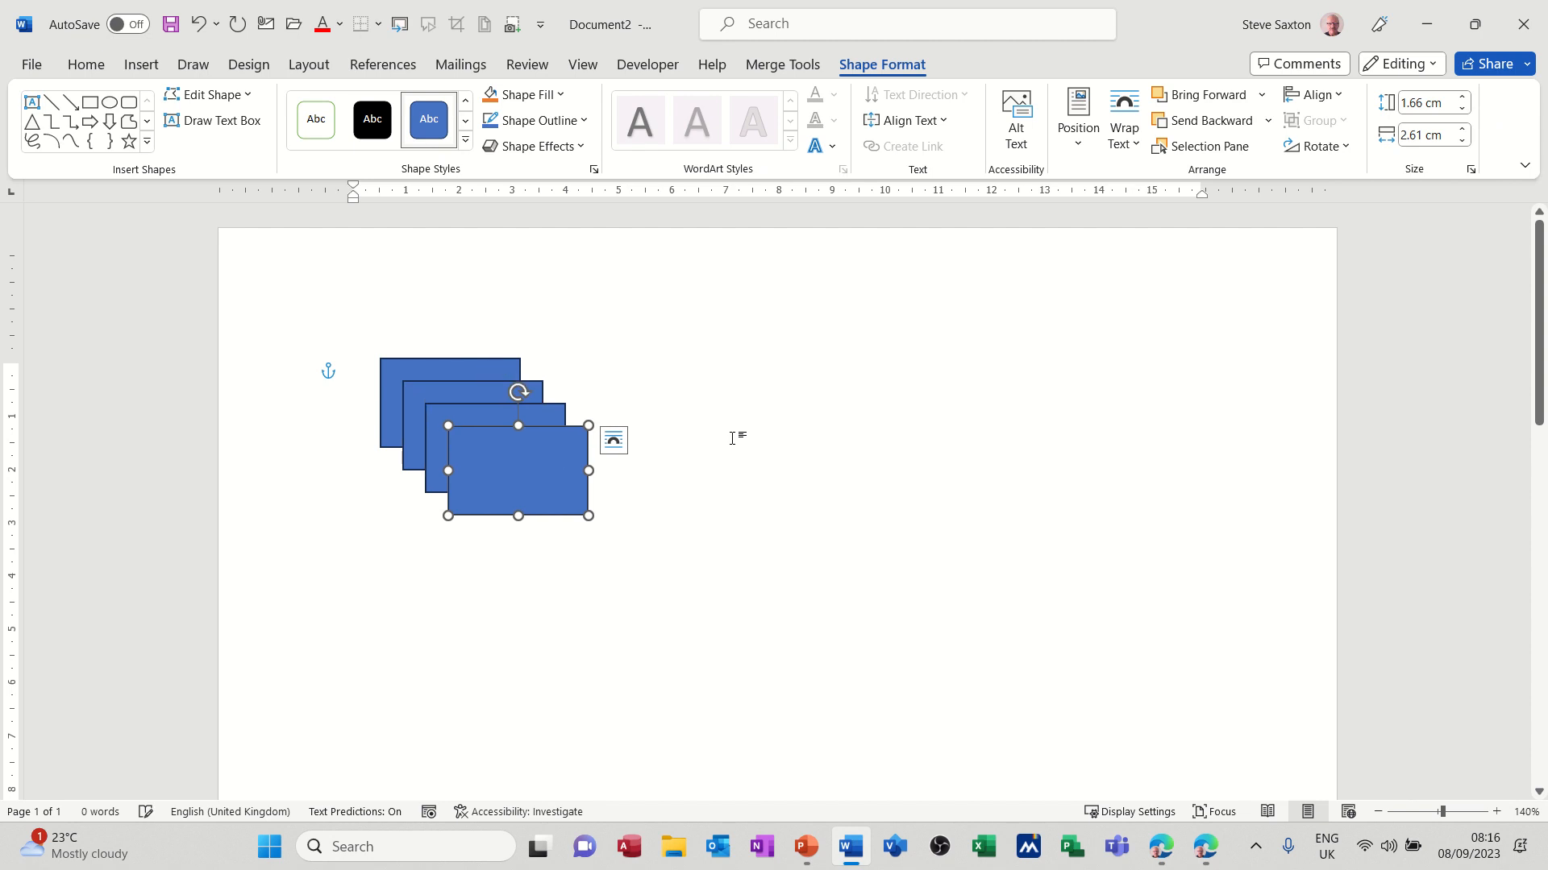
# Step: Drag the stacked rectangles to the upper right, lower right and lower left
pyautogui.moveTo(516, 469); pyautogui.dragTo(900, 413)
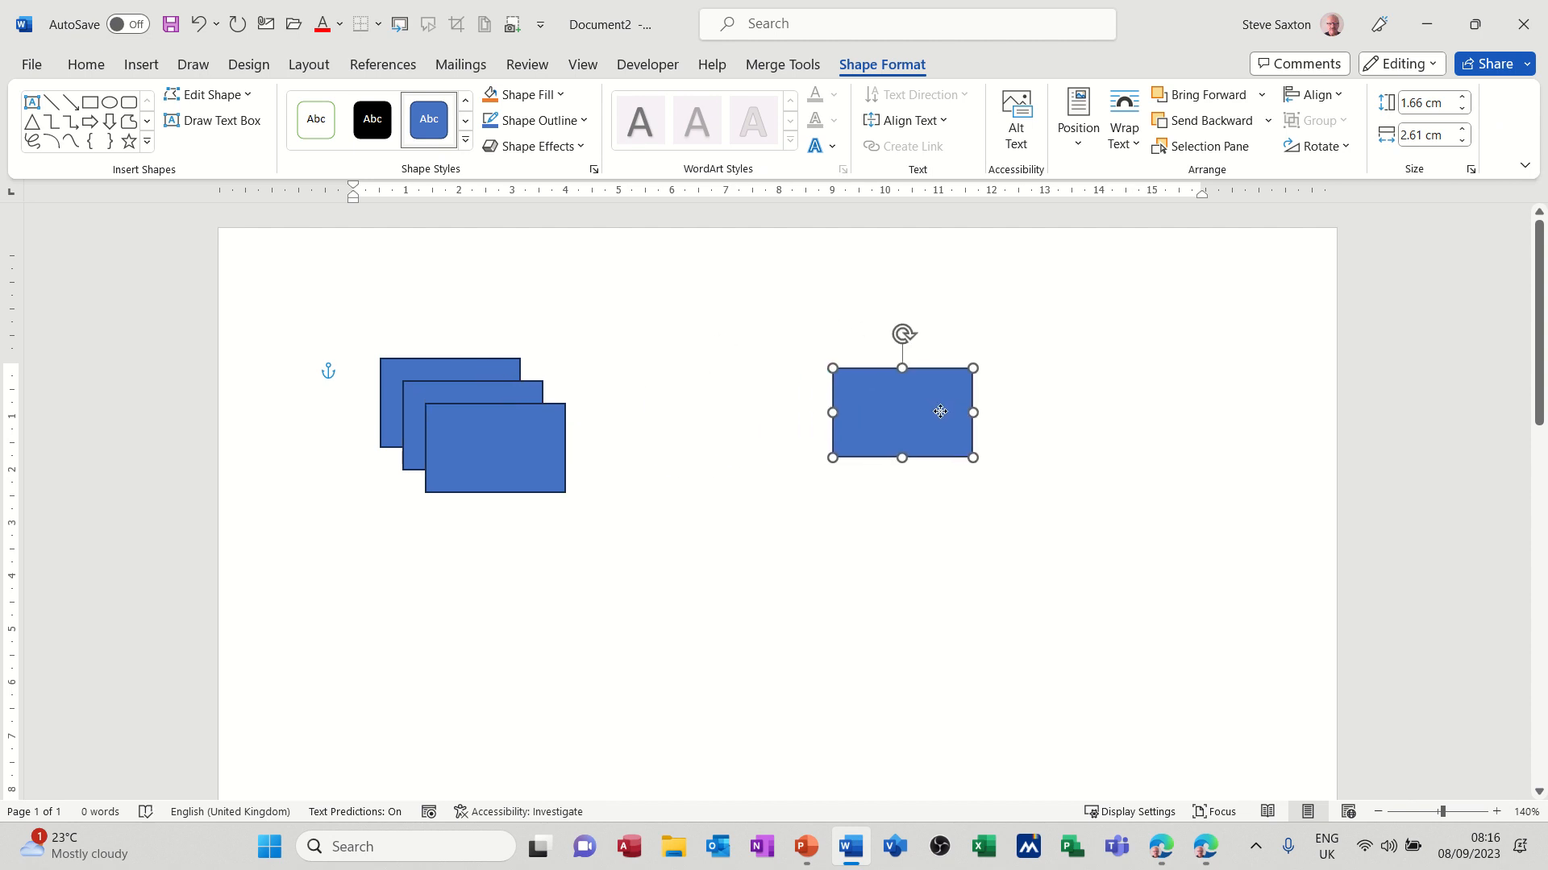
pyautogui.moveTo(940, 412); pyautogui.dragTo(897, 557)
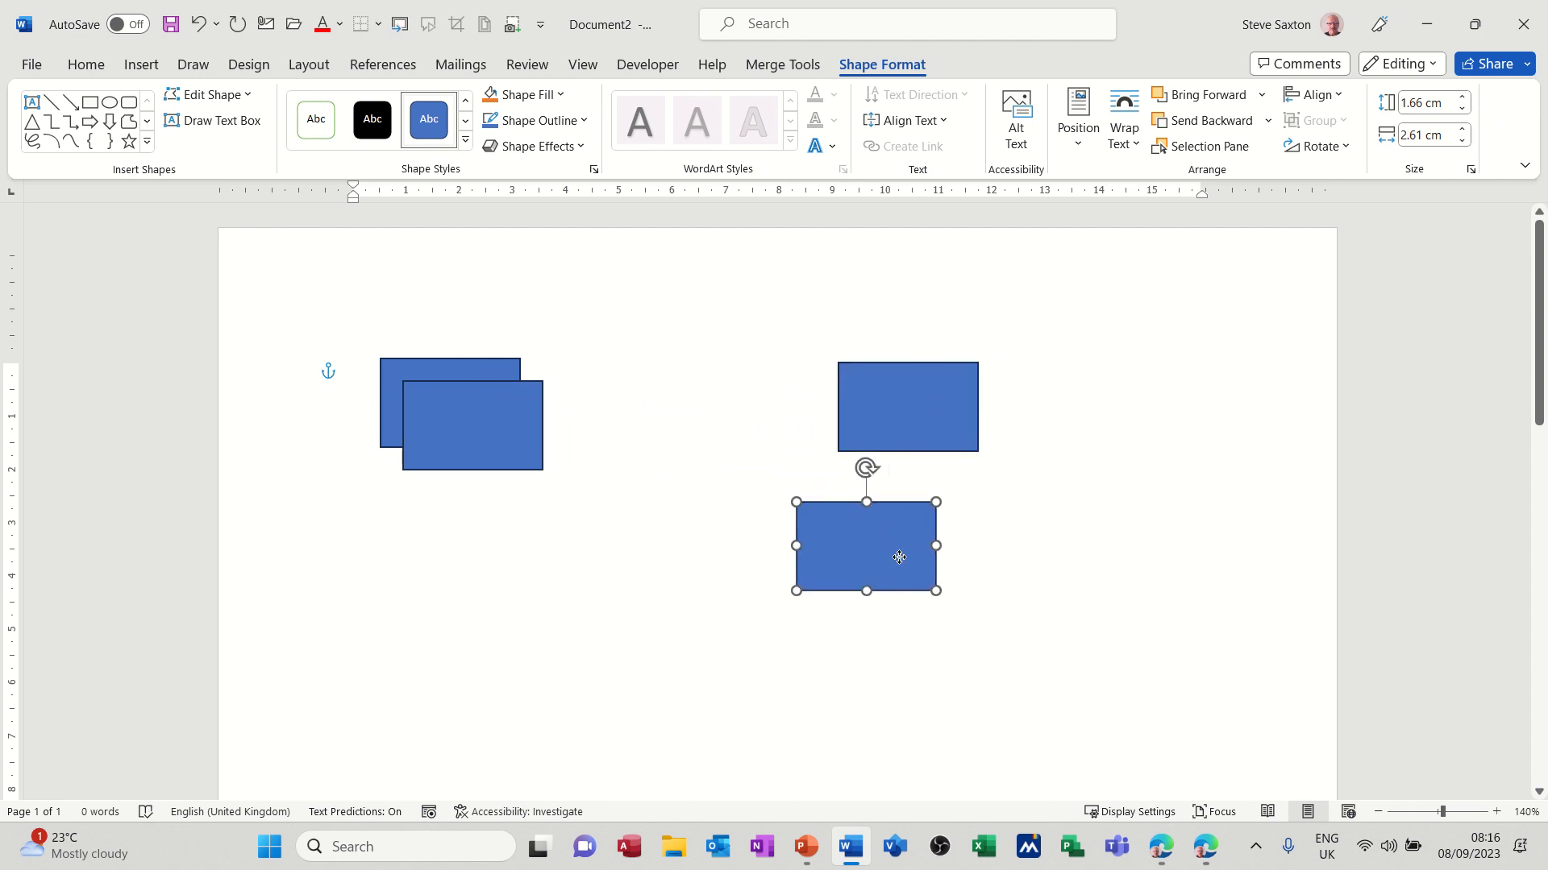
pyautogui.moveTo(898, 545); pyautogui.dragTo(903, 602)
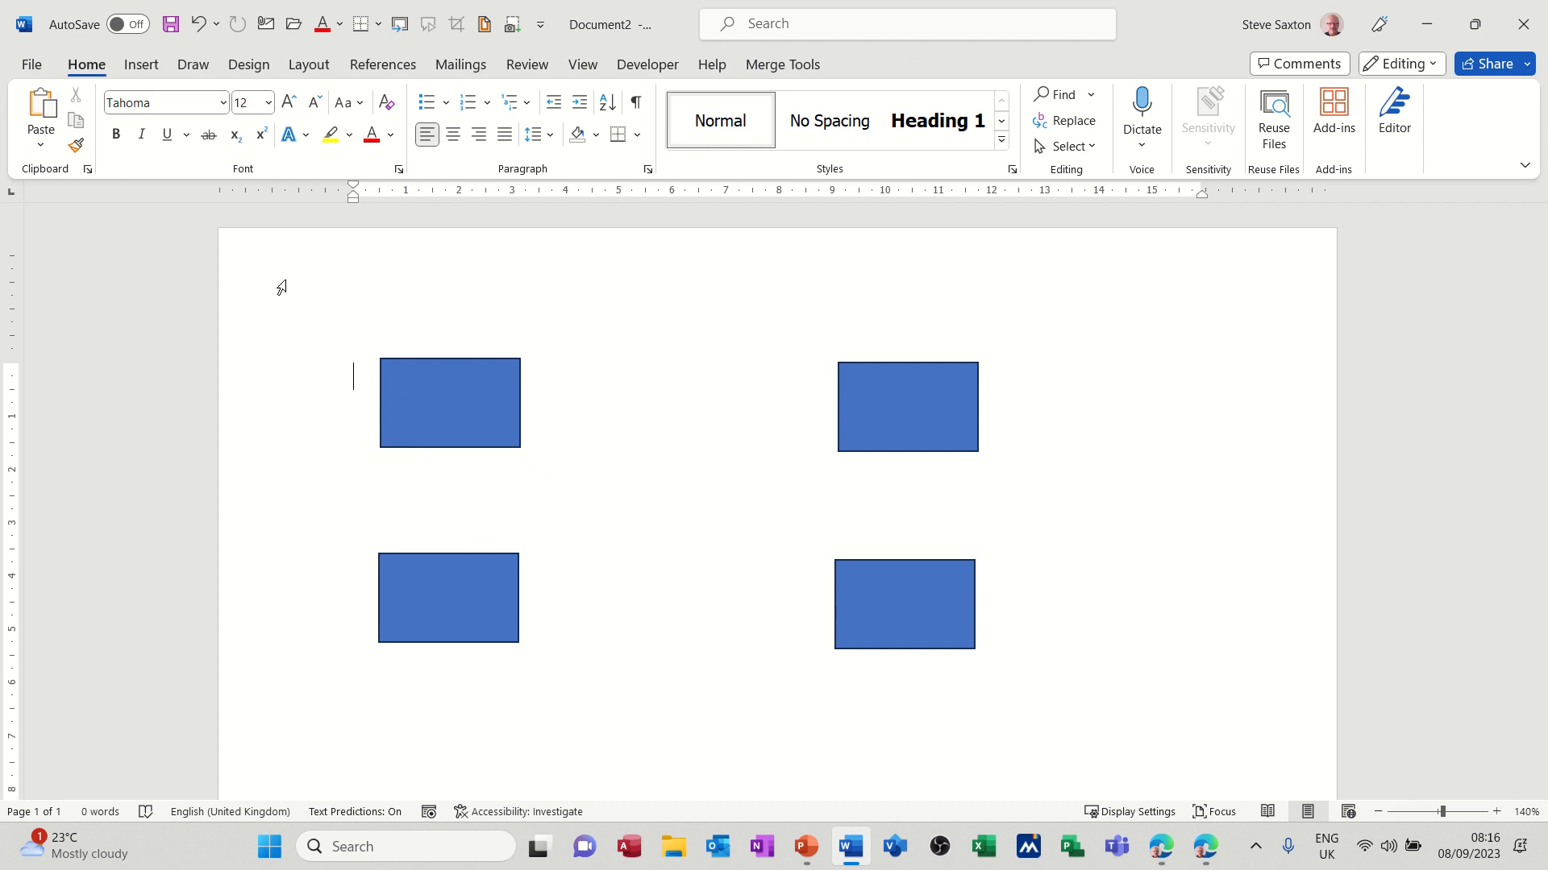
# Step: Draw an arrow from the top-left to the top-right rectangle, then move the top-left one
pyautogui.click(449, 403)
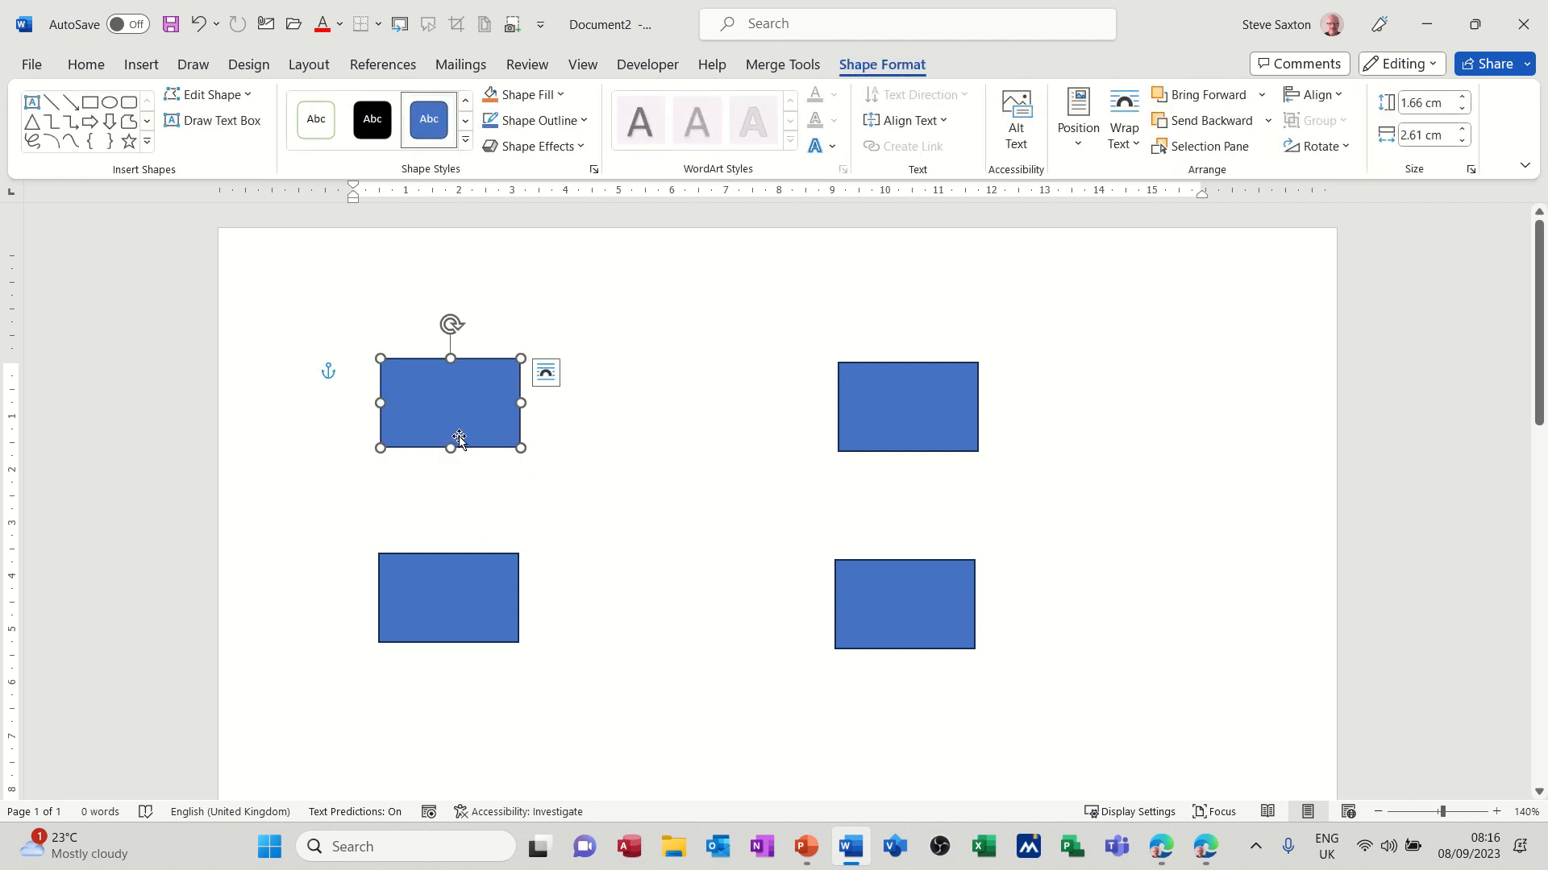
pyautogui.moveTo(127, 172)
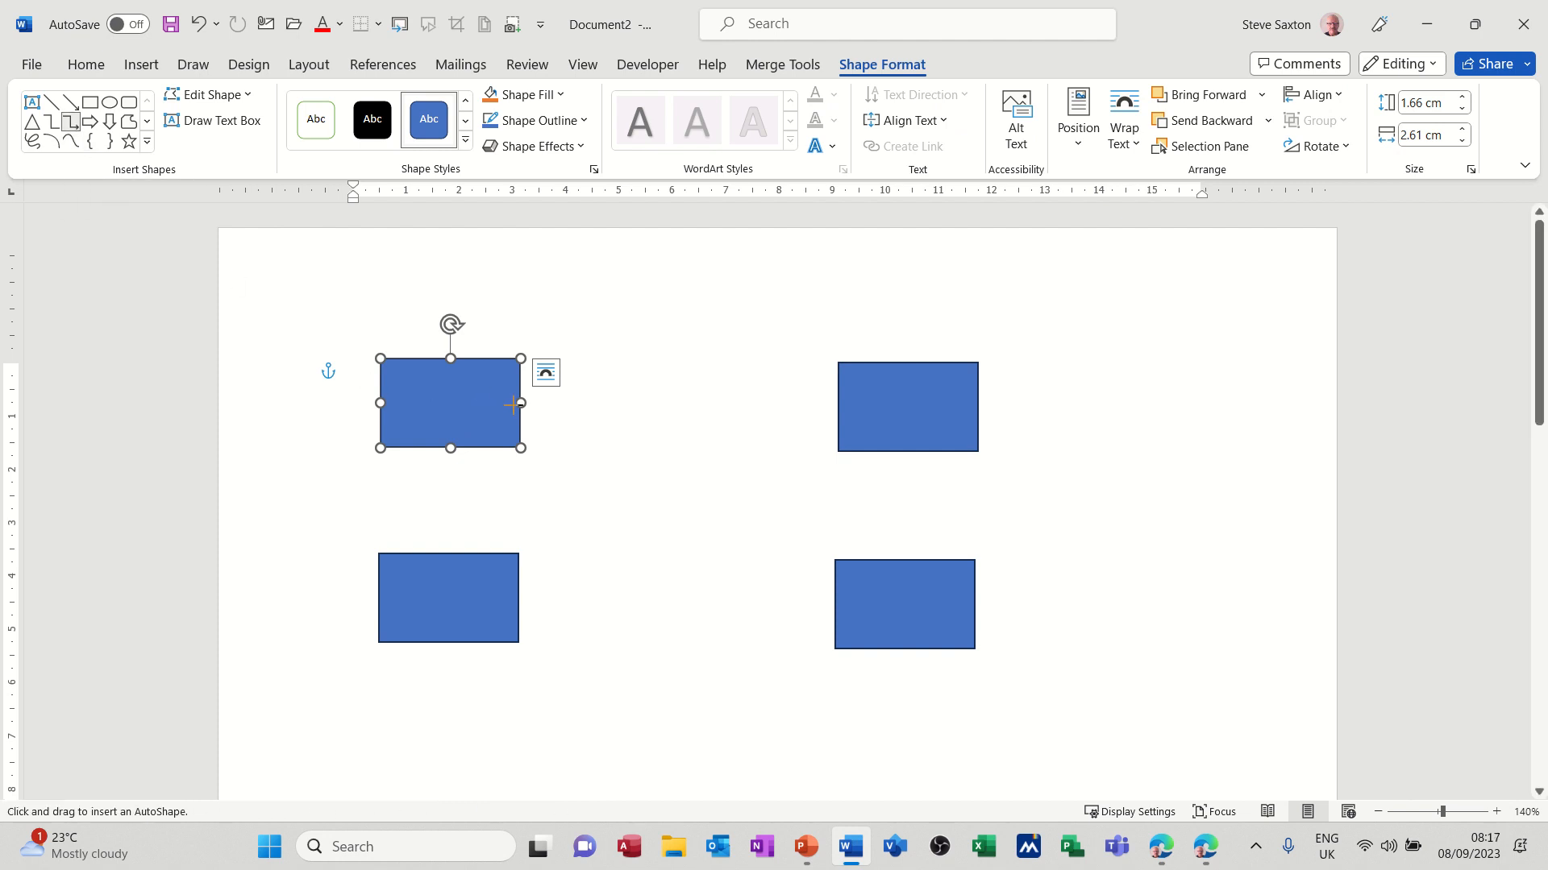
pyautogui.moveTo(521, 403)
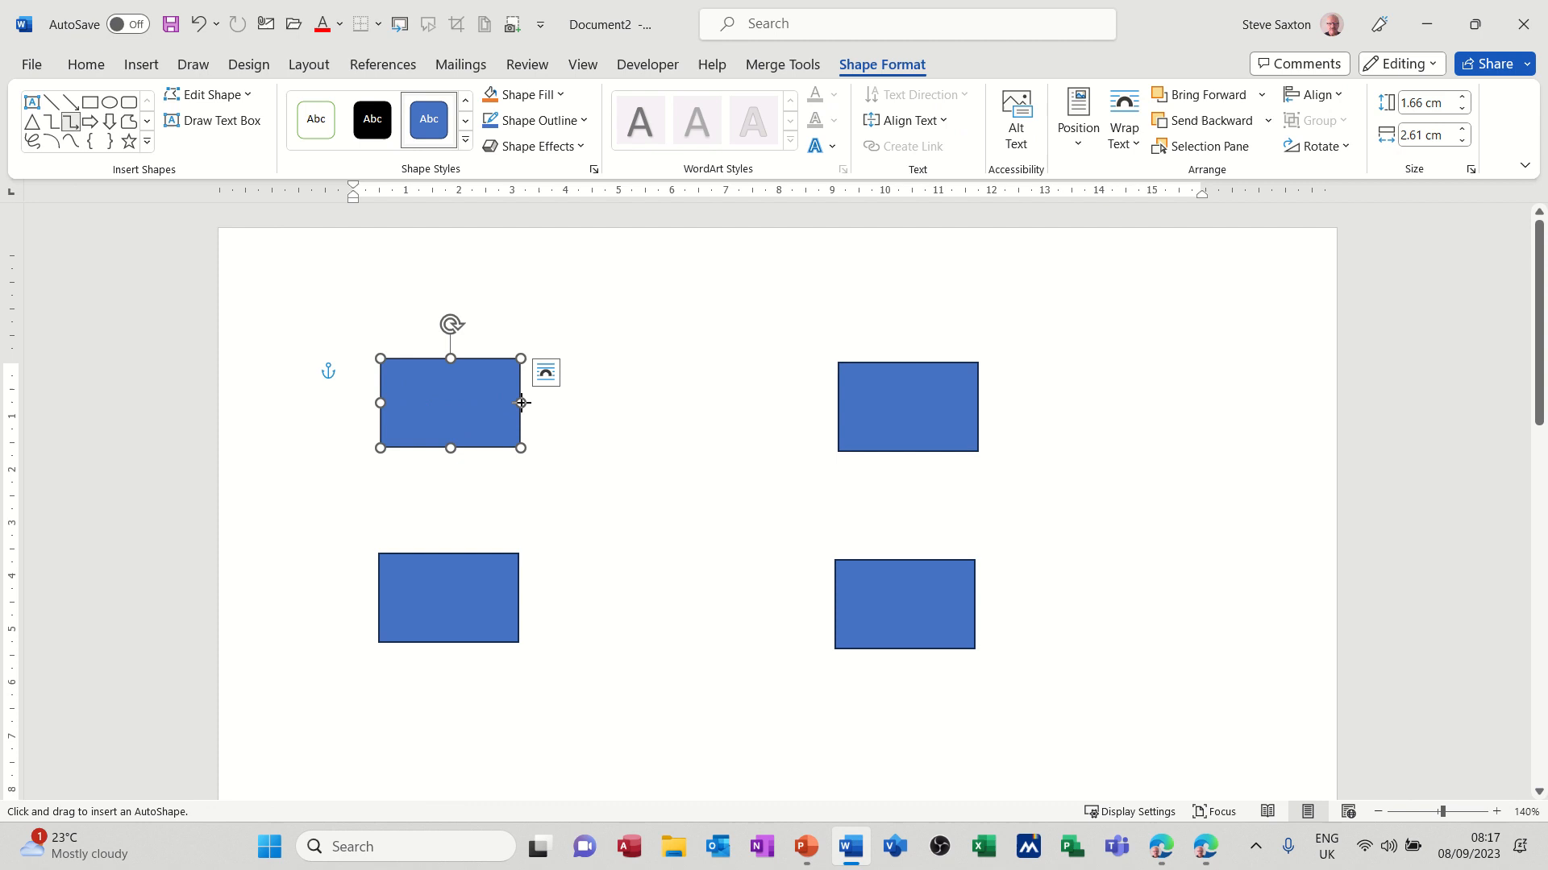
pyautogui.moveTo(614, 398)
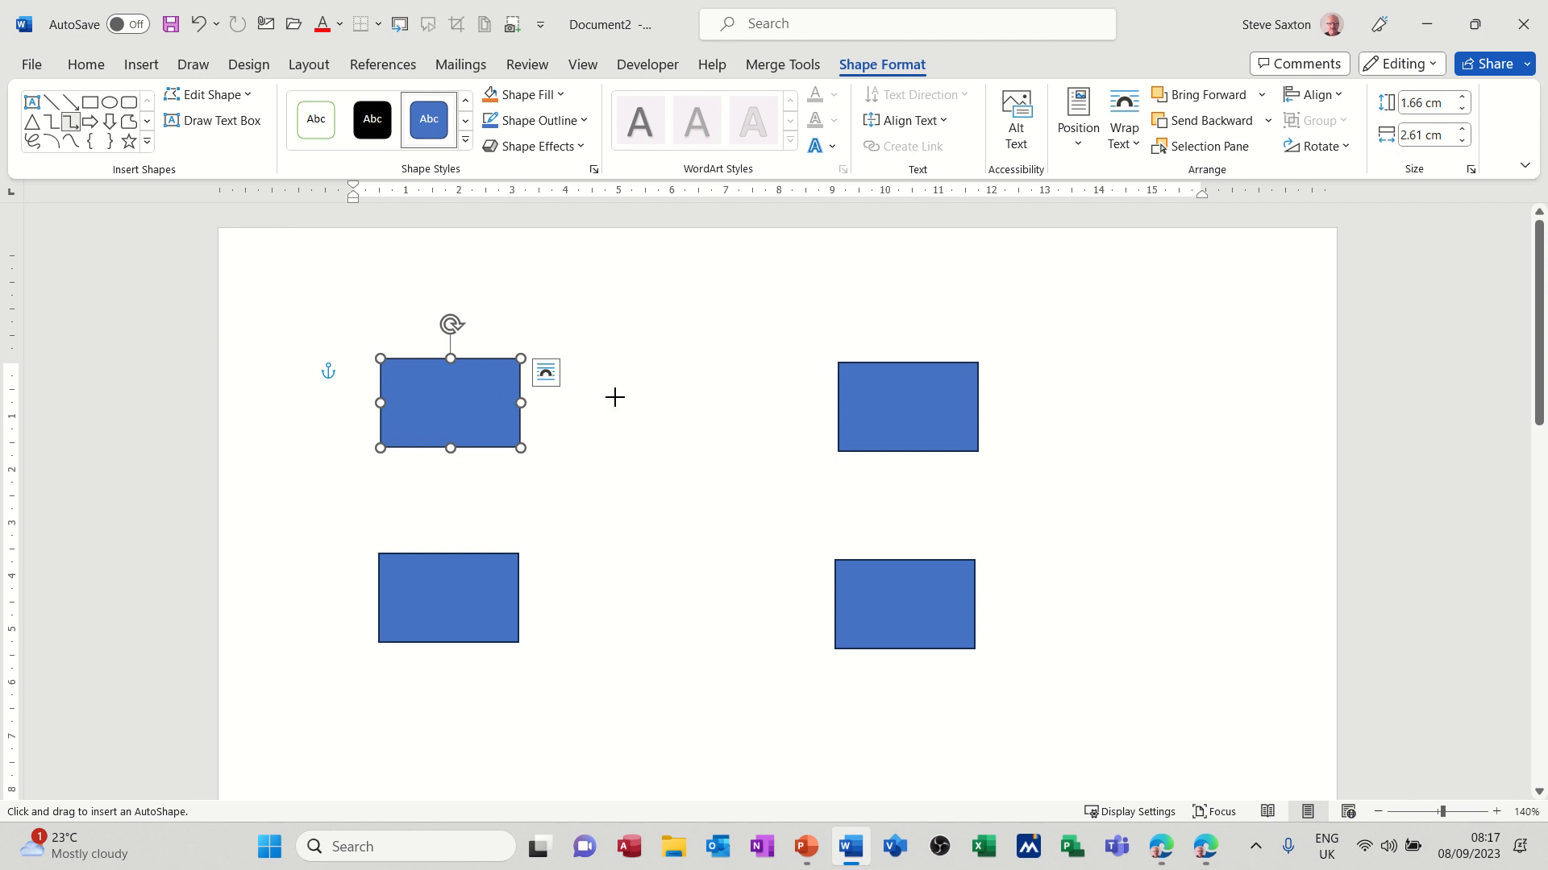
pyautogui.moveTo(521, 403); pyautogui.dragTo(844, 405)
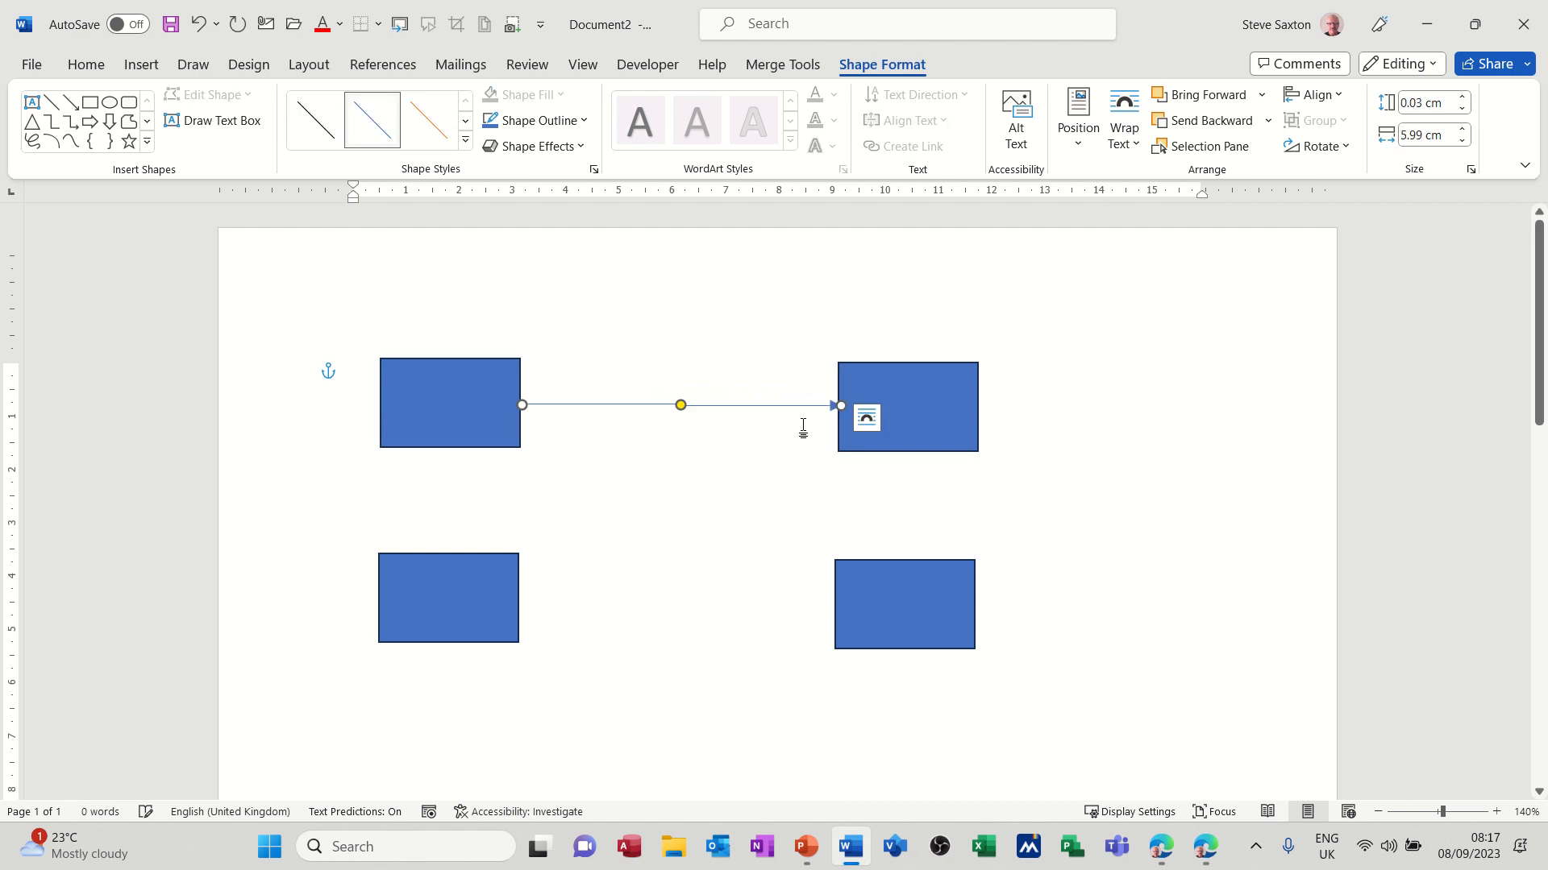
pyautogui.click(449, 403)
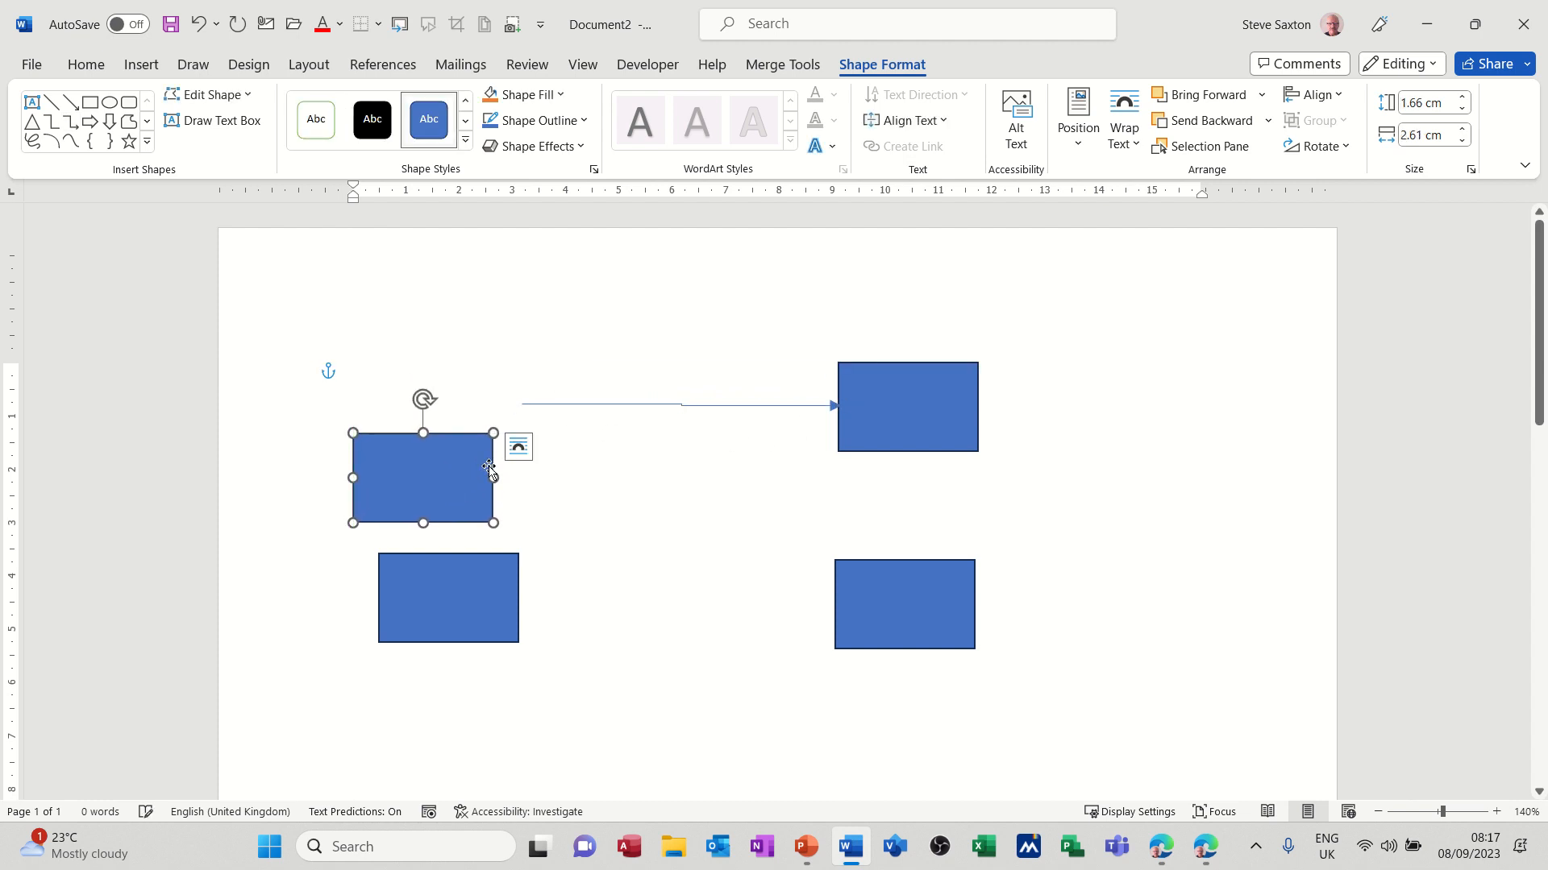
pyautogui.moveTo(510, 423)
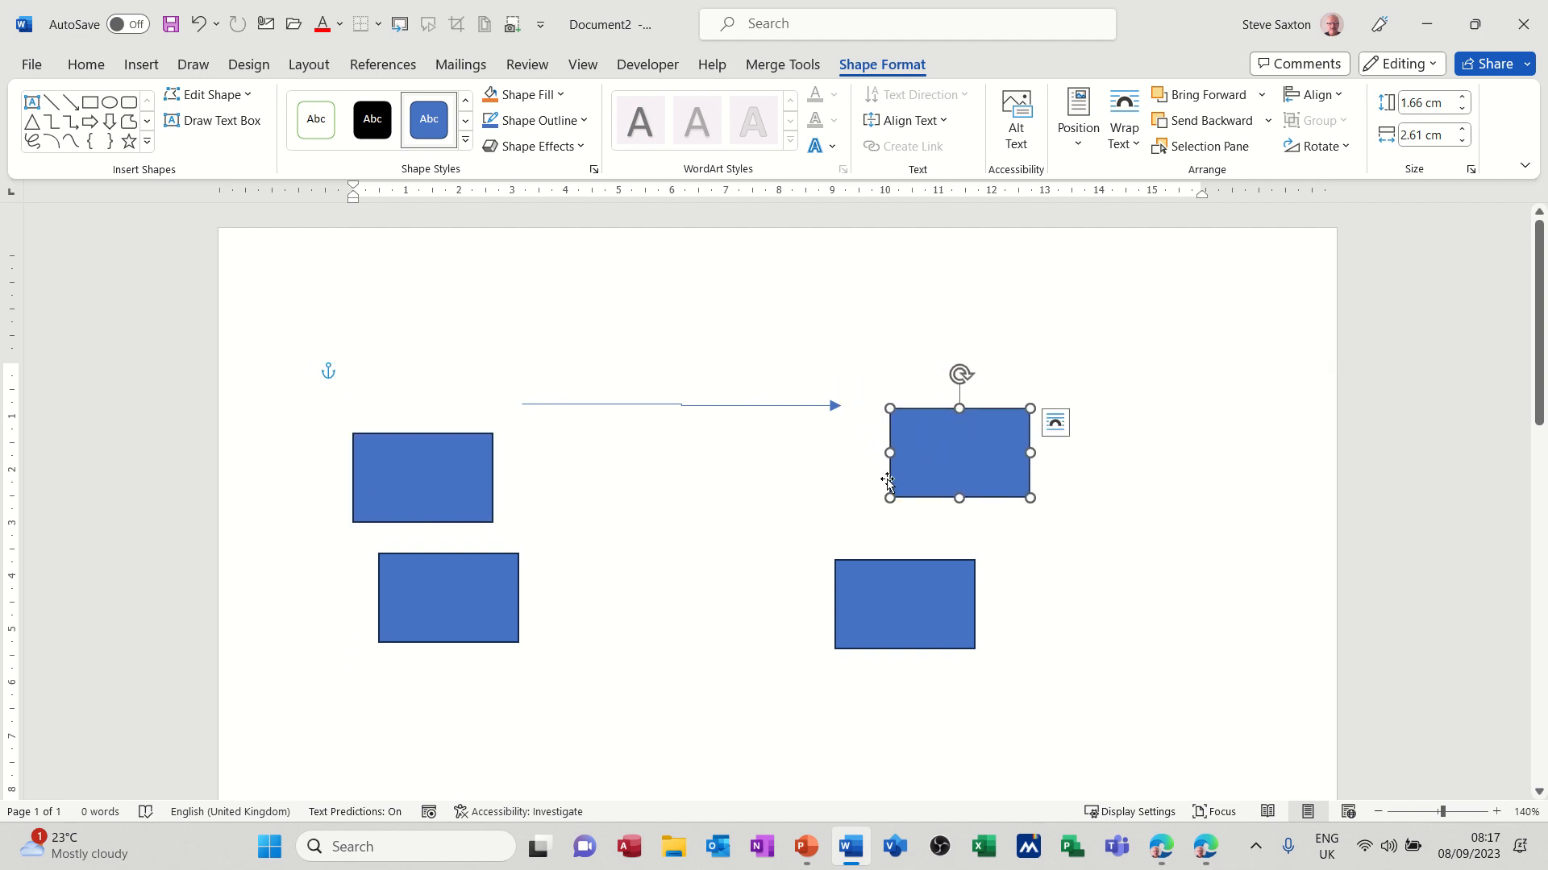
pyautogui.moveTo(465, 471)
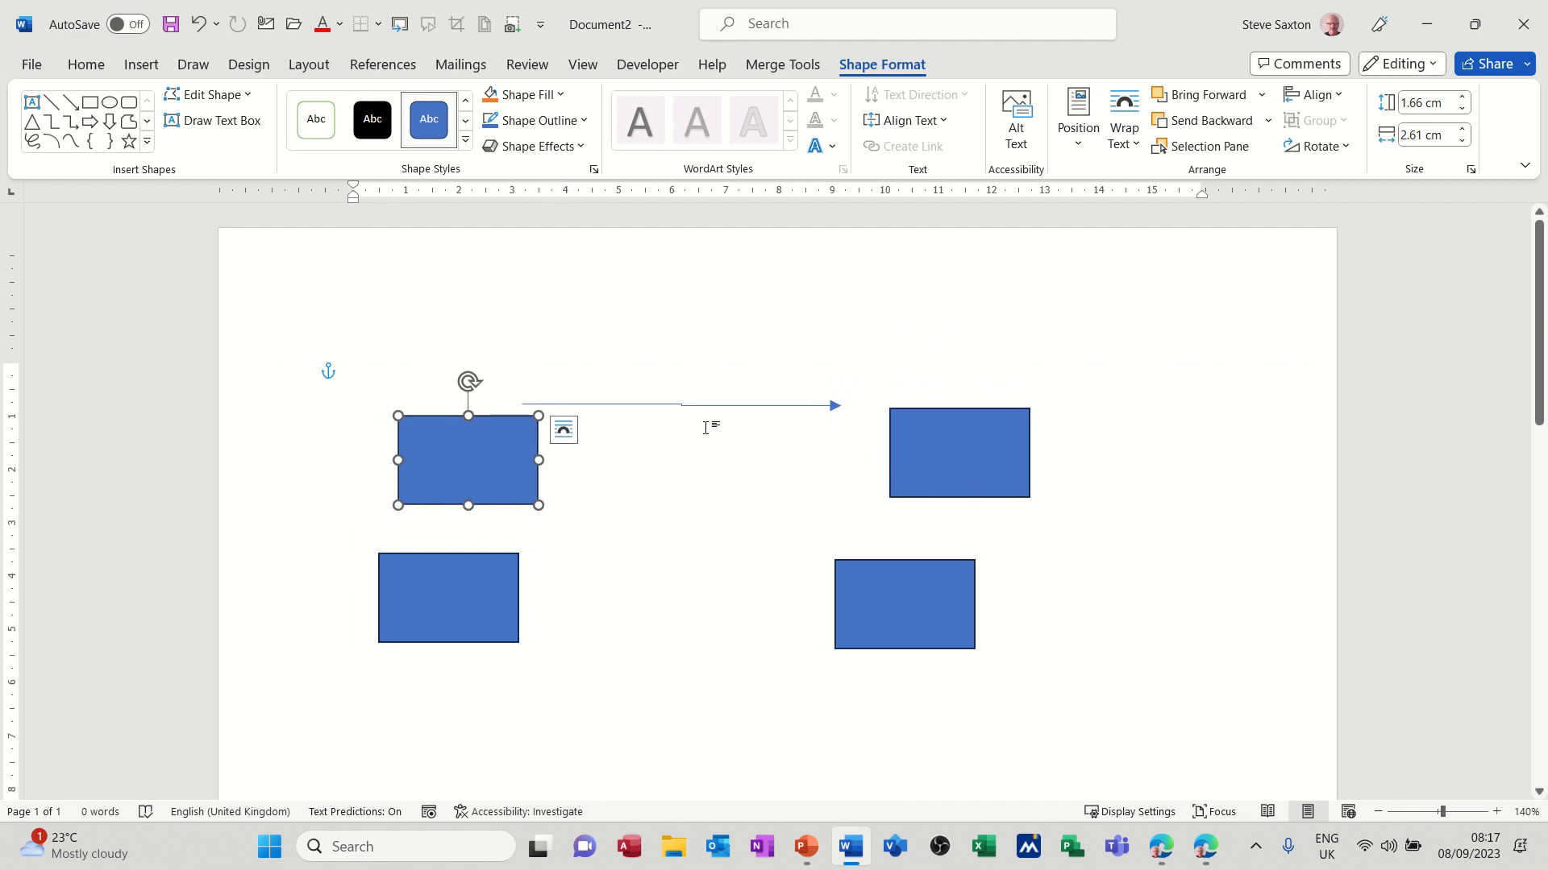
pyautogui.moveTo(710, 408)
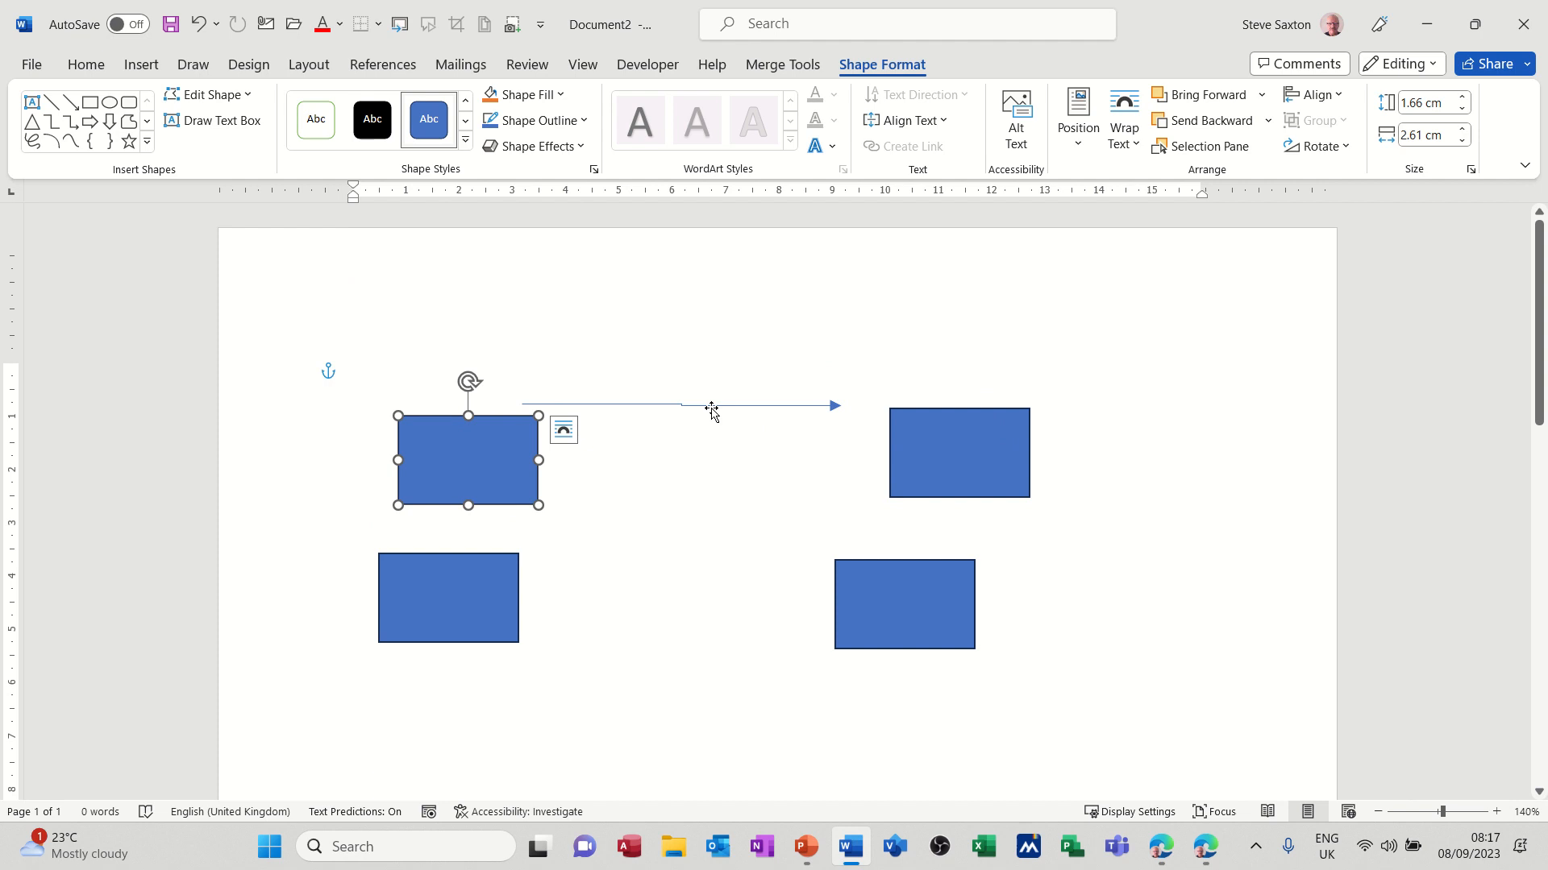
pyautogui.moveTo(698, 418)
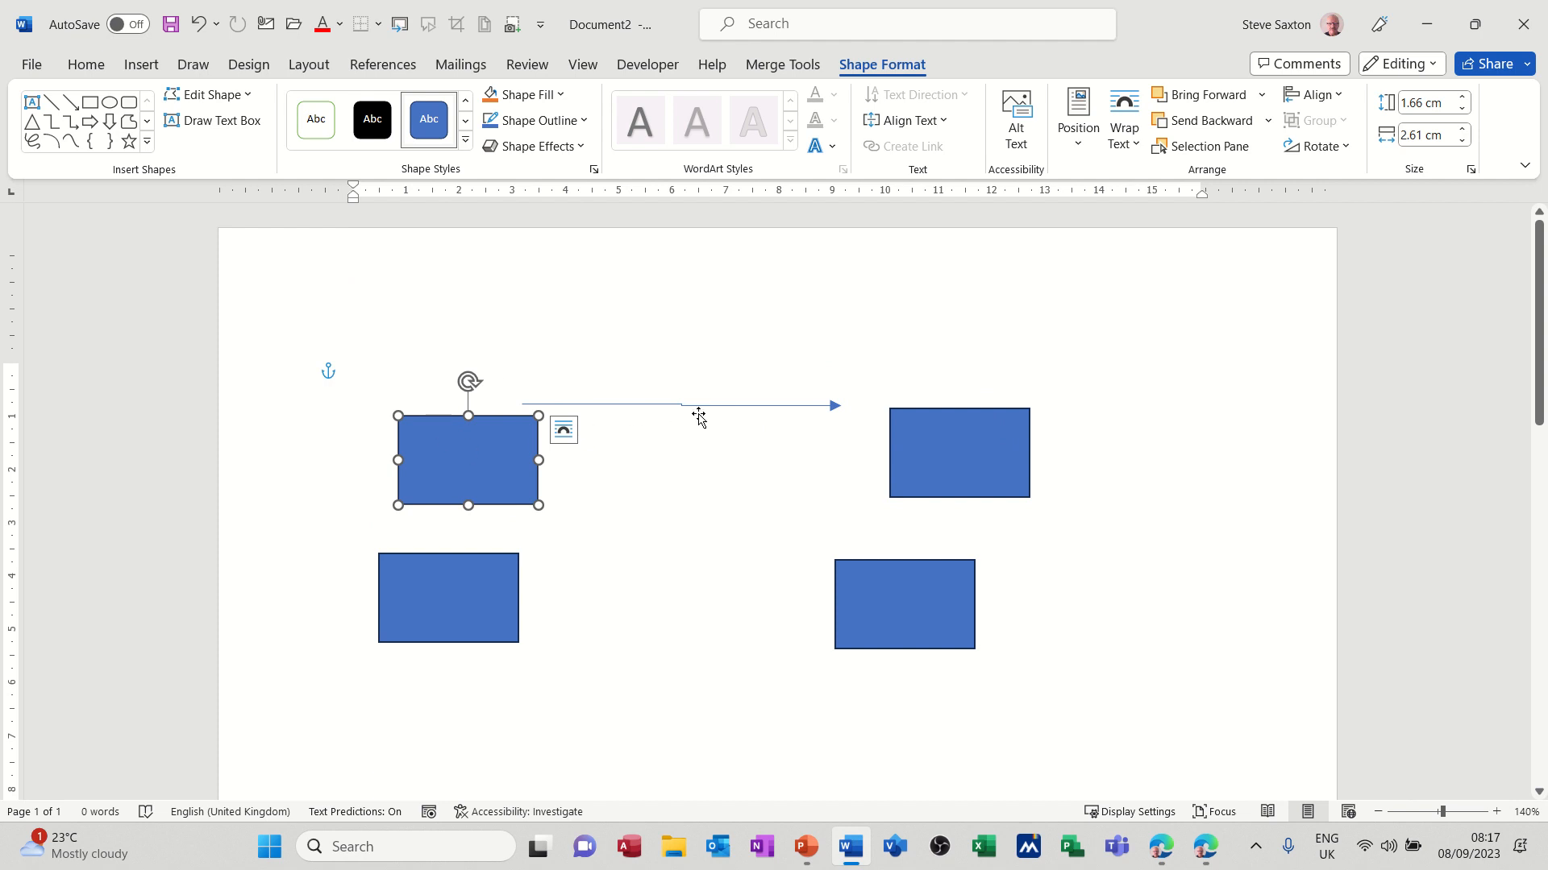
pyautogui.moveTo(707, 408)
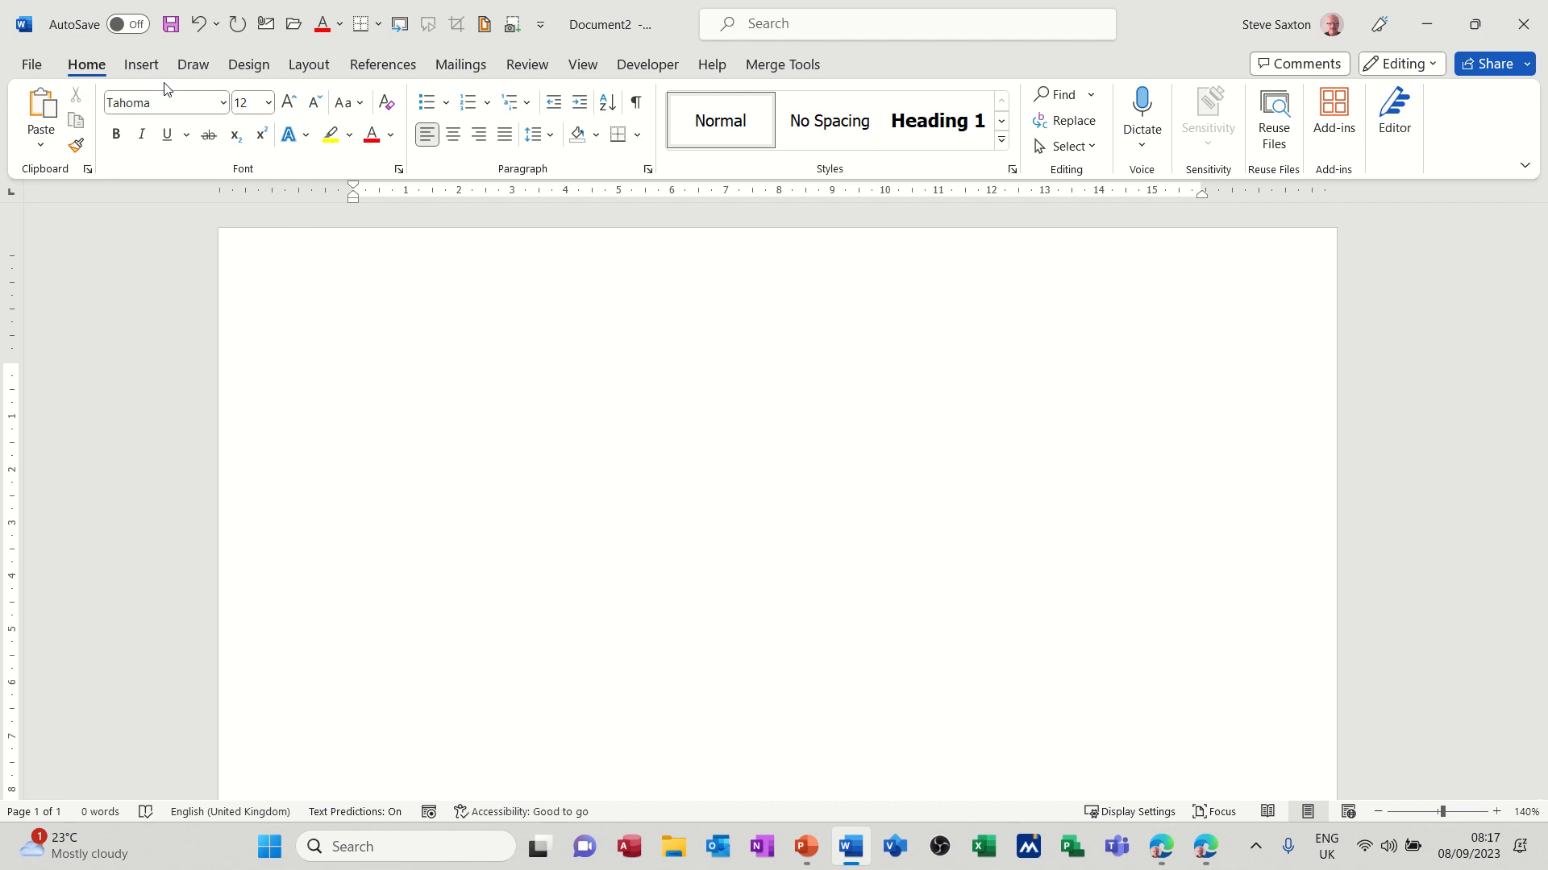
# Step: Open the Shapes gallery on the Insert ribbon to add a drawing canvas
pyautogui.click(141, 65)
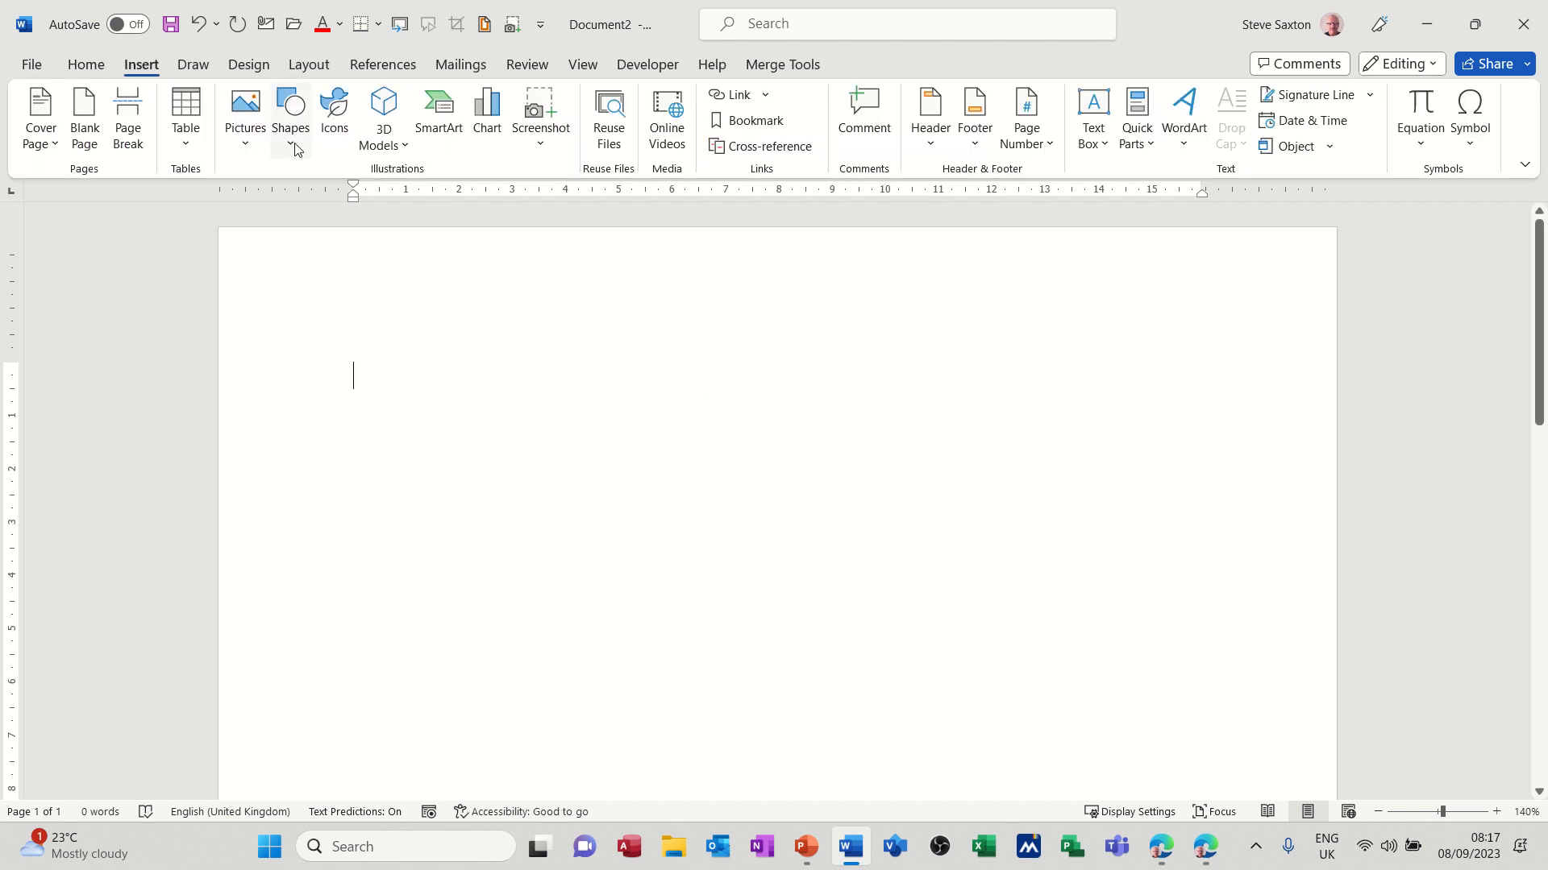
pyautogui.click(291, 113)
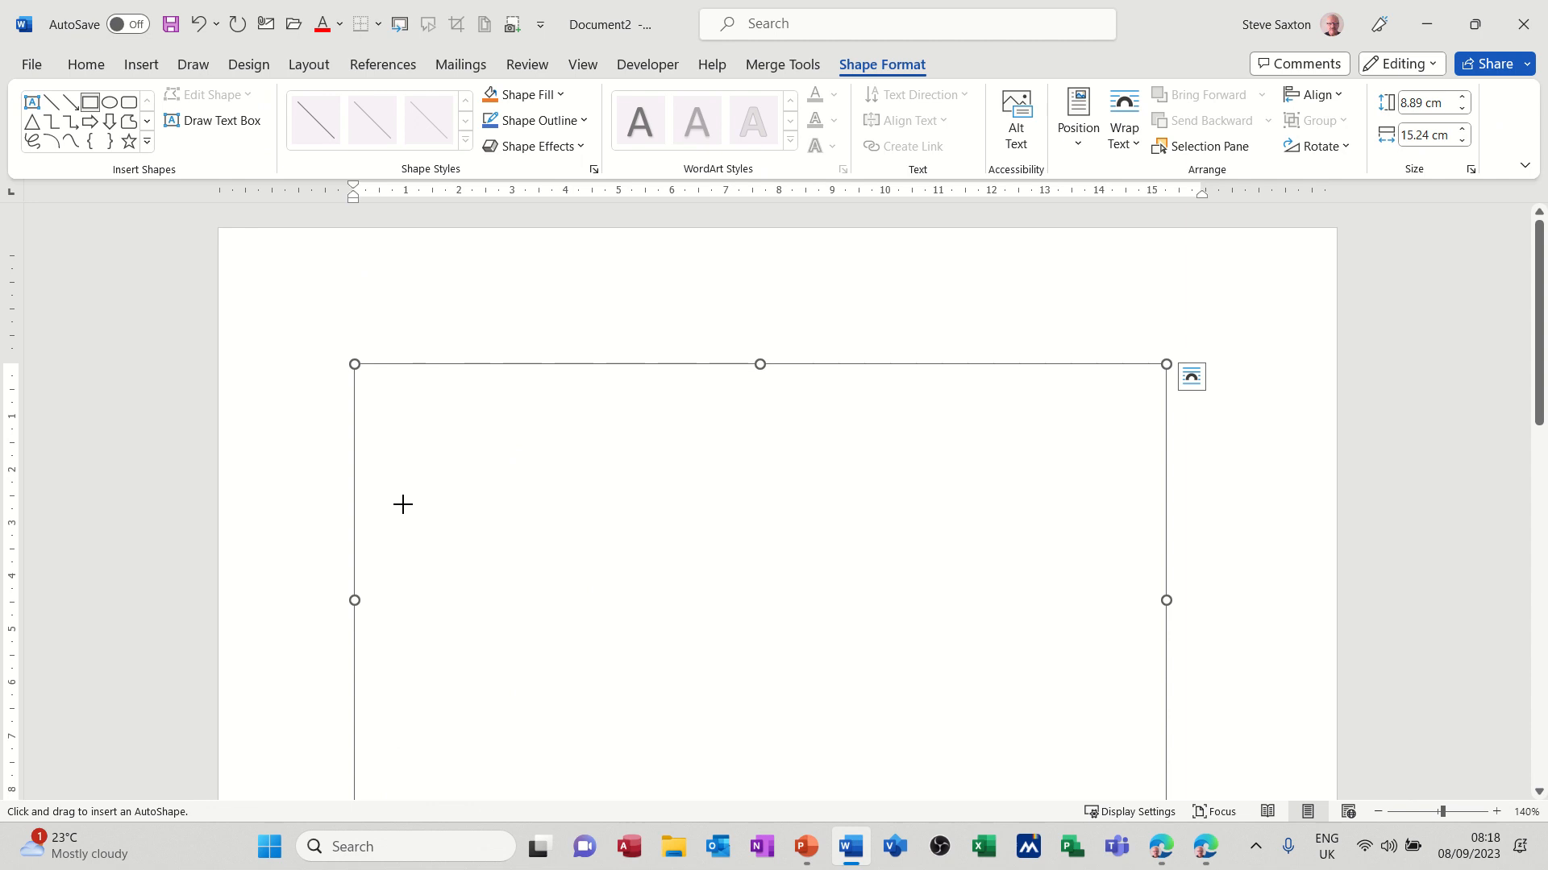
# Step: Draw a rectangle in the canvas and drag copies to the right and lower right
pyautogui.moveTo(417, 425); pyautogui.dragTo(553, 514)
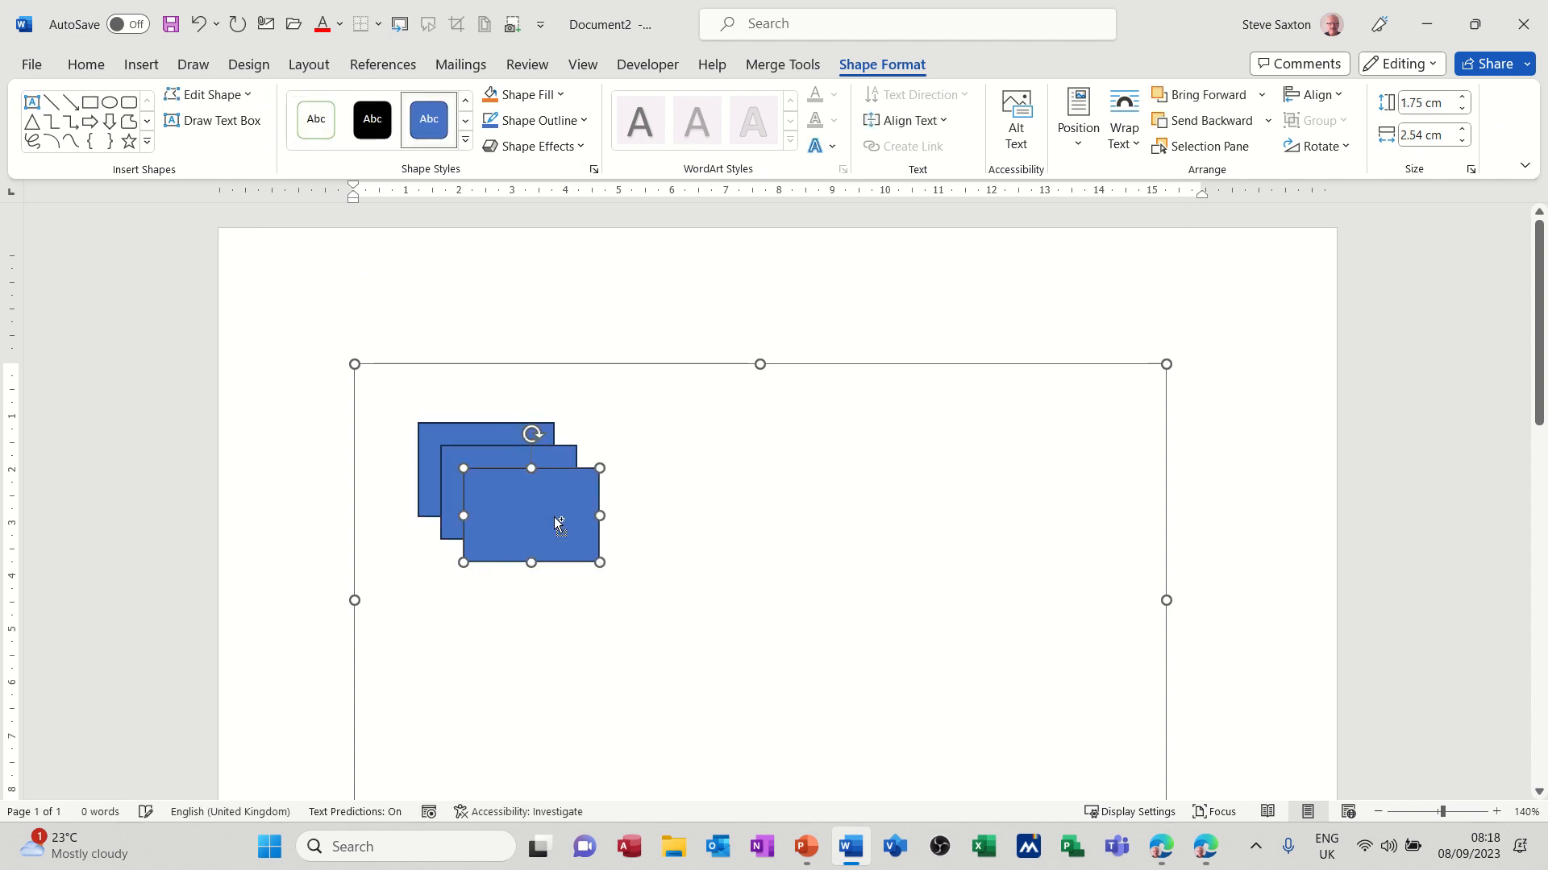
pyautogui.moveTo(528, 515); pyautogui.dragTo(936, 484)
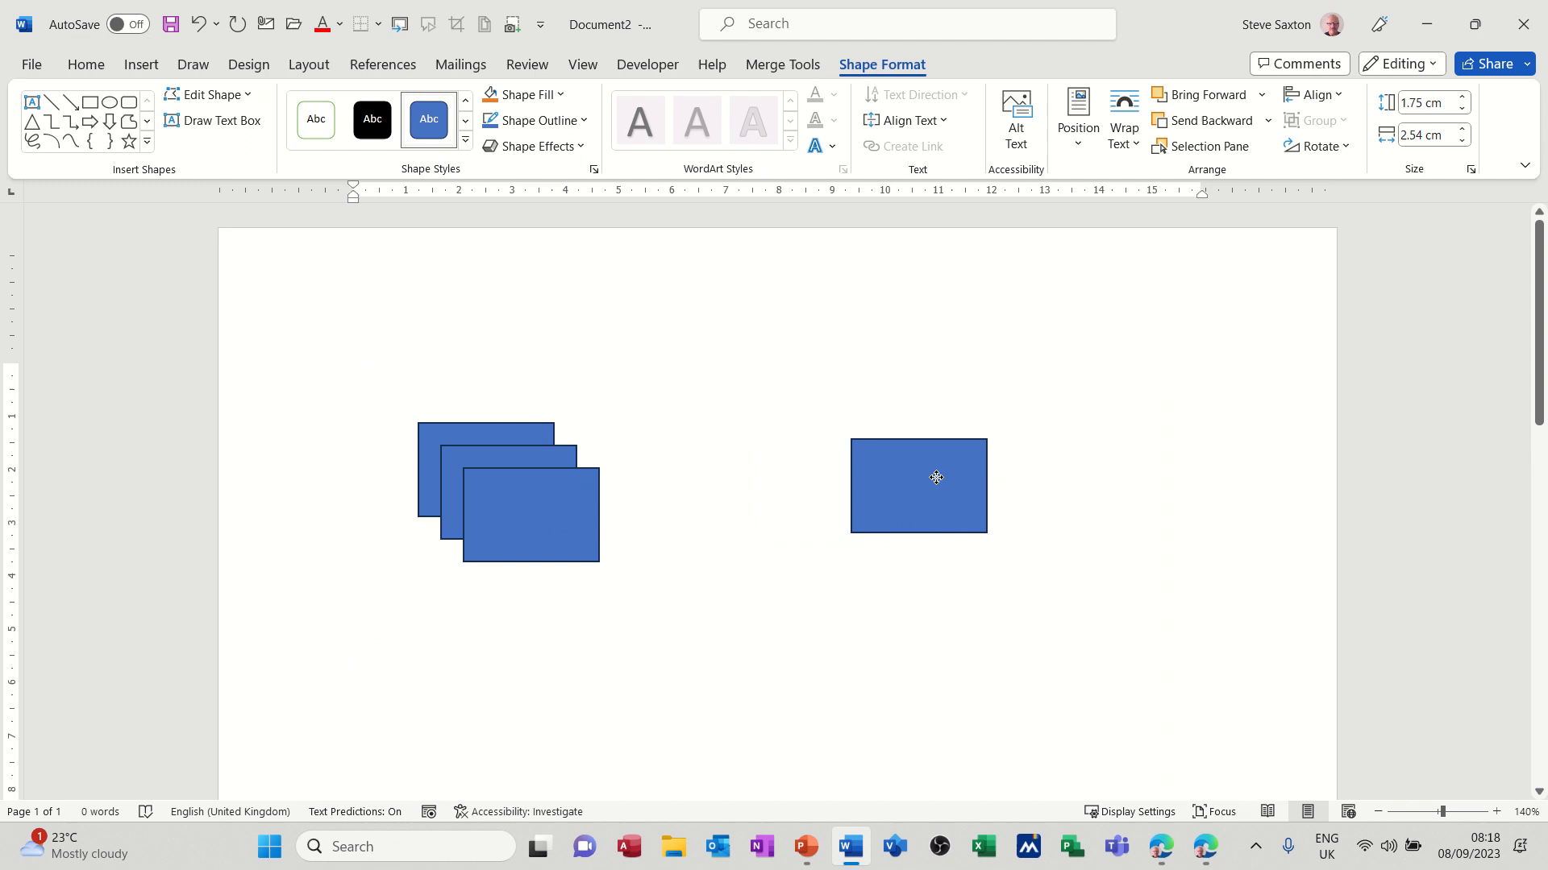
pyautogui.moveTo(918, 485); pyautogui.dragTo(891, 640)
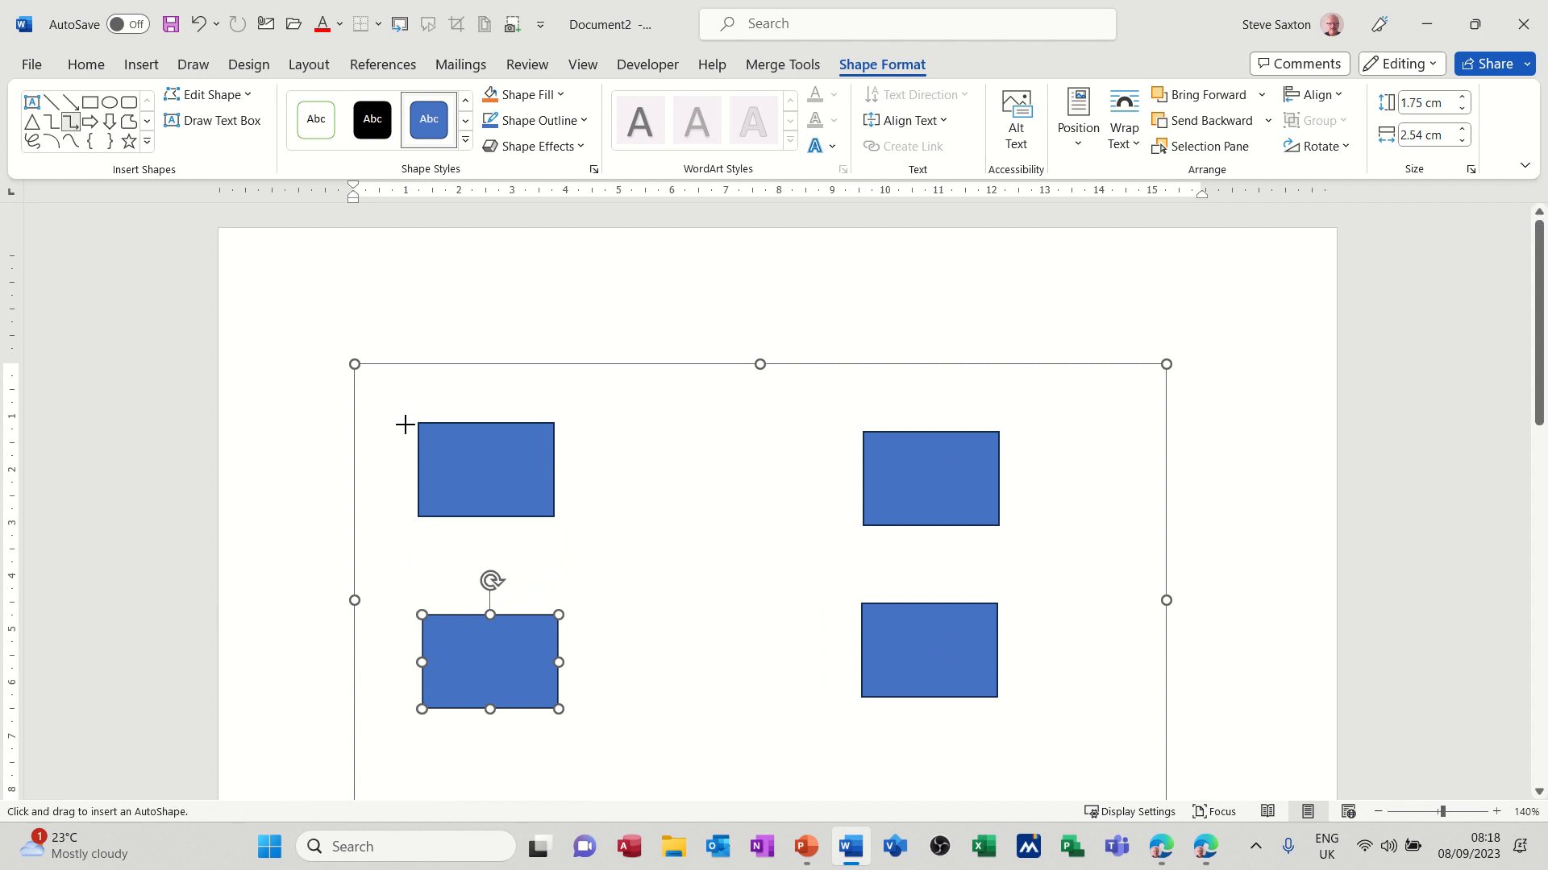
# Step: Draw an elbow arrow connector from the top-left rectangle to the top-right one
pyautogui.click(930, 477)
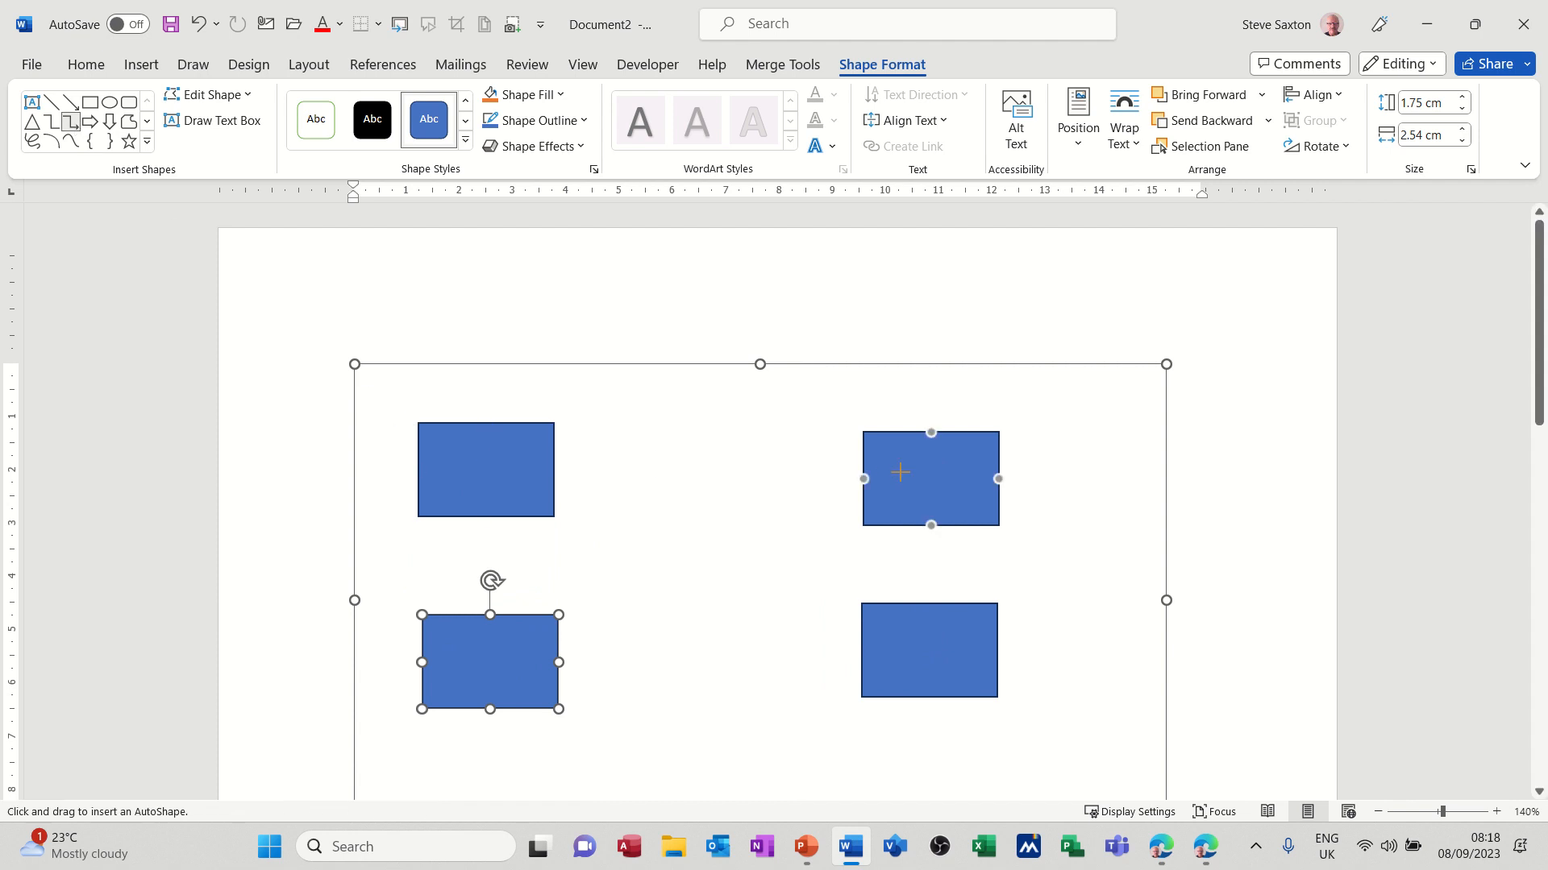
pyautogui.click(485, 469)
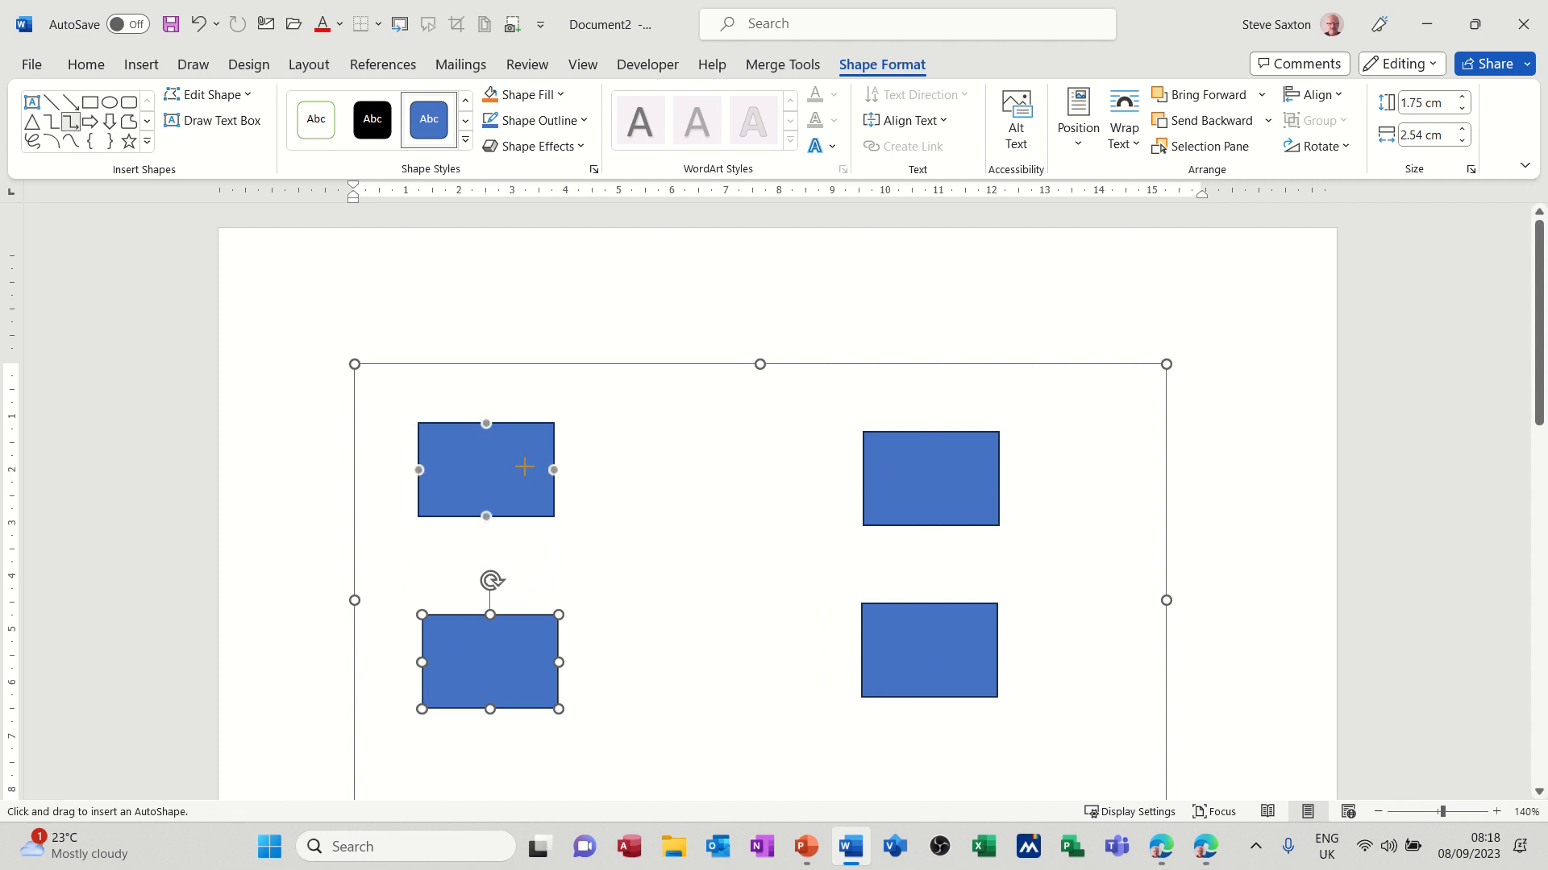
pyautogui.moveTo(550, 468)
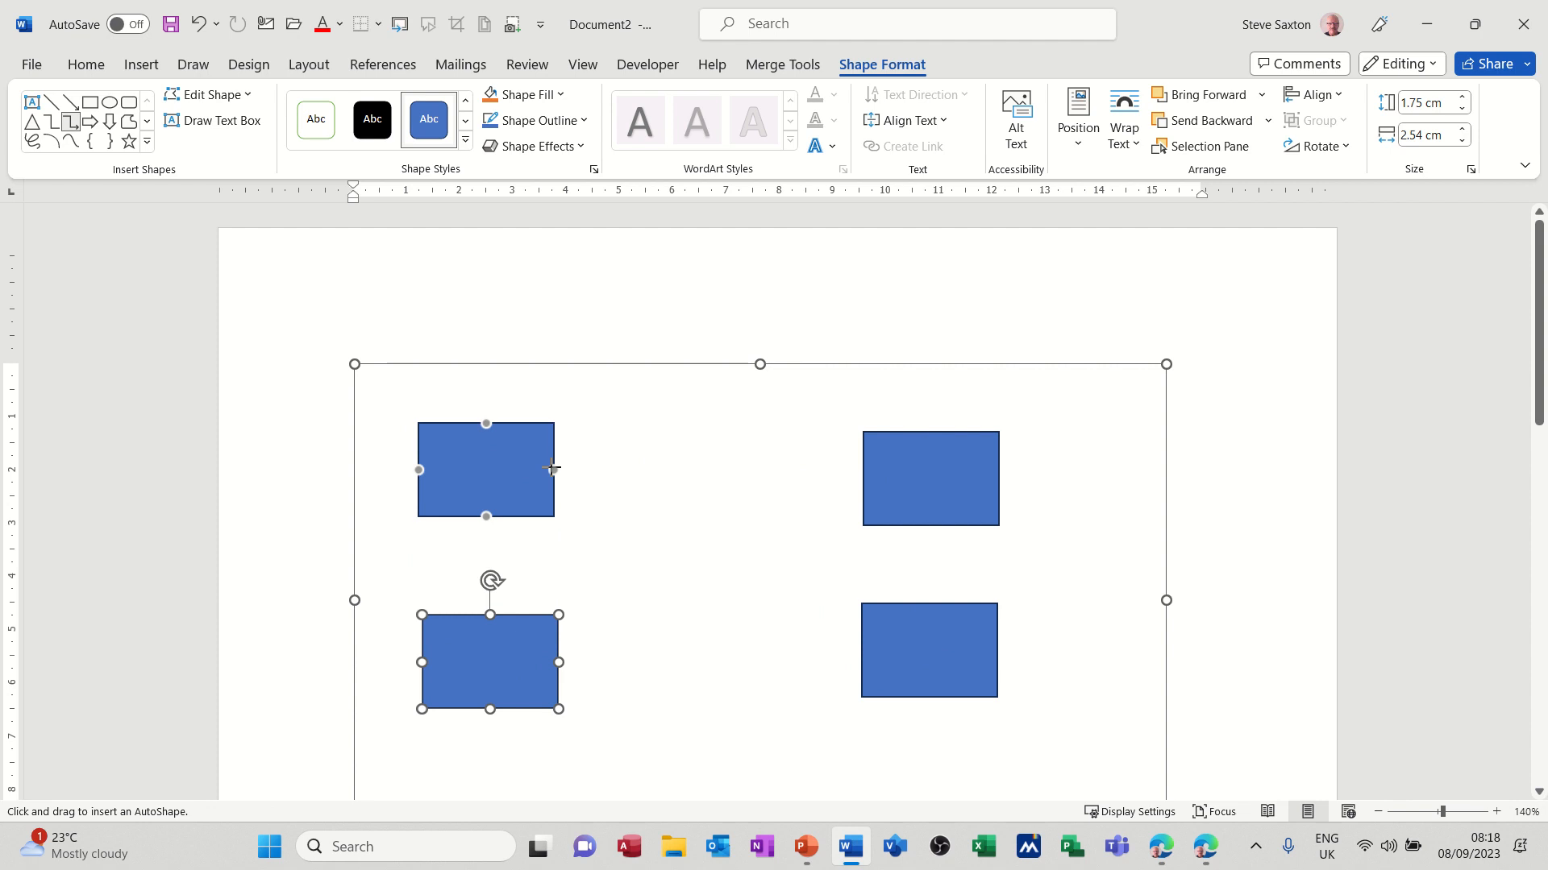
pyautogui.moveTo(554, 479); pyautogui.dragTo(861, 478)
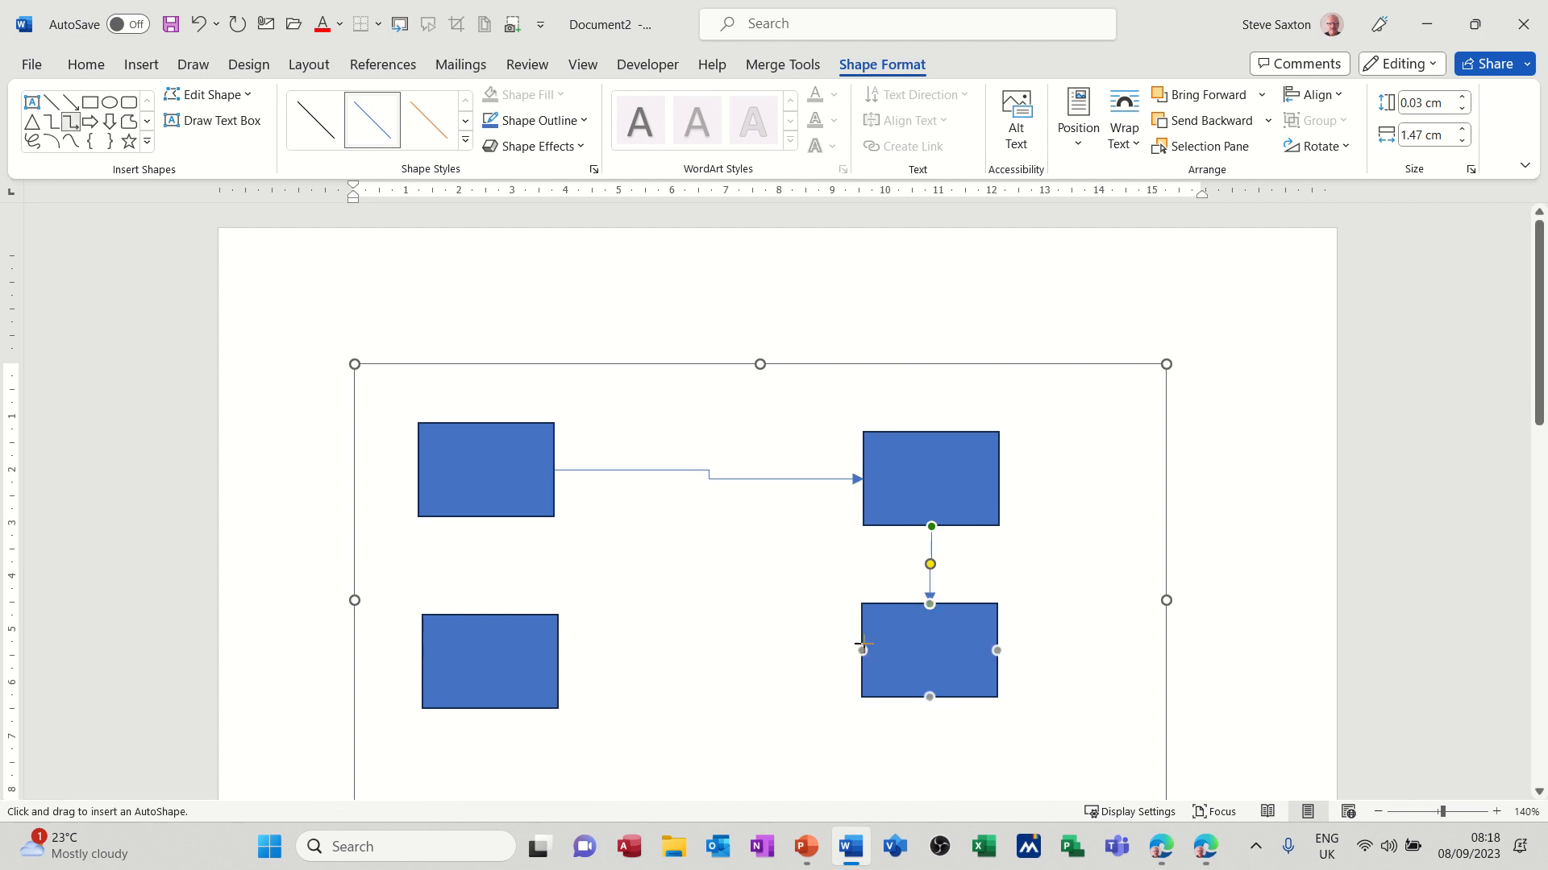
pyautogui.moveTo(864, 649)
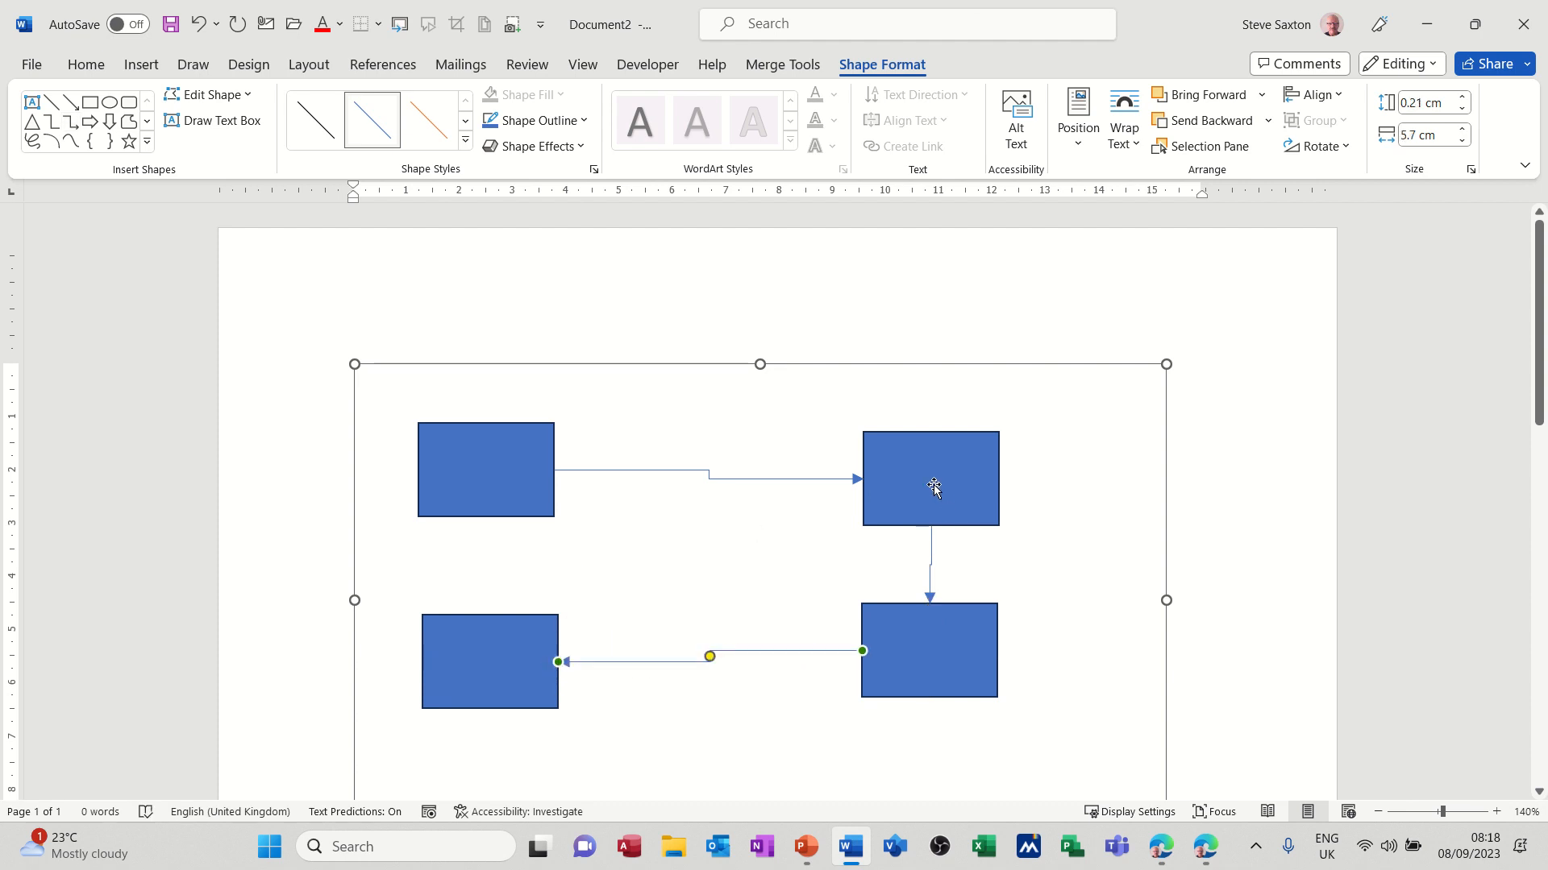
# Step: Move the top-right, lower and middle rectangles while their connectors reroute
pyautogui.moveTo(928, 479); pyautogui.dragTo(890, 408)
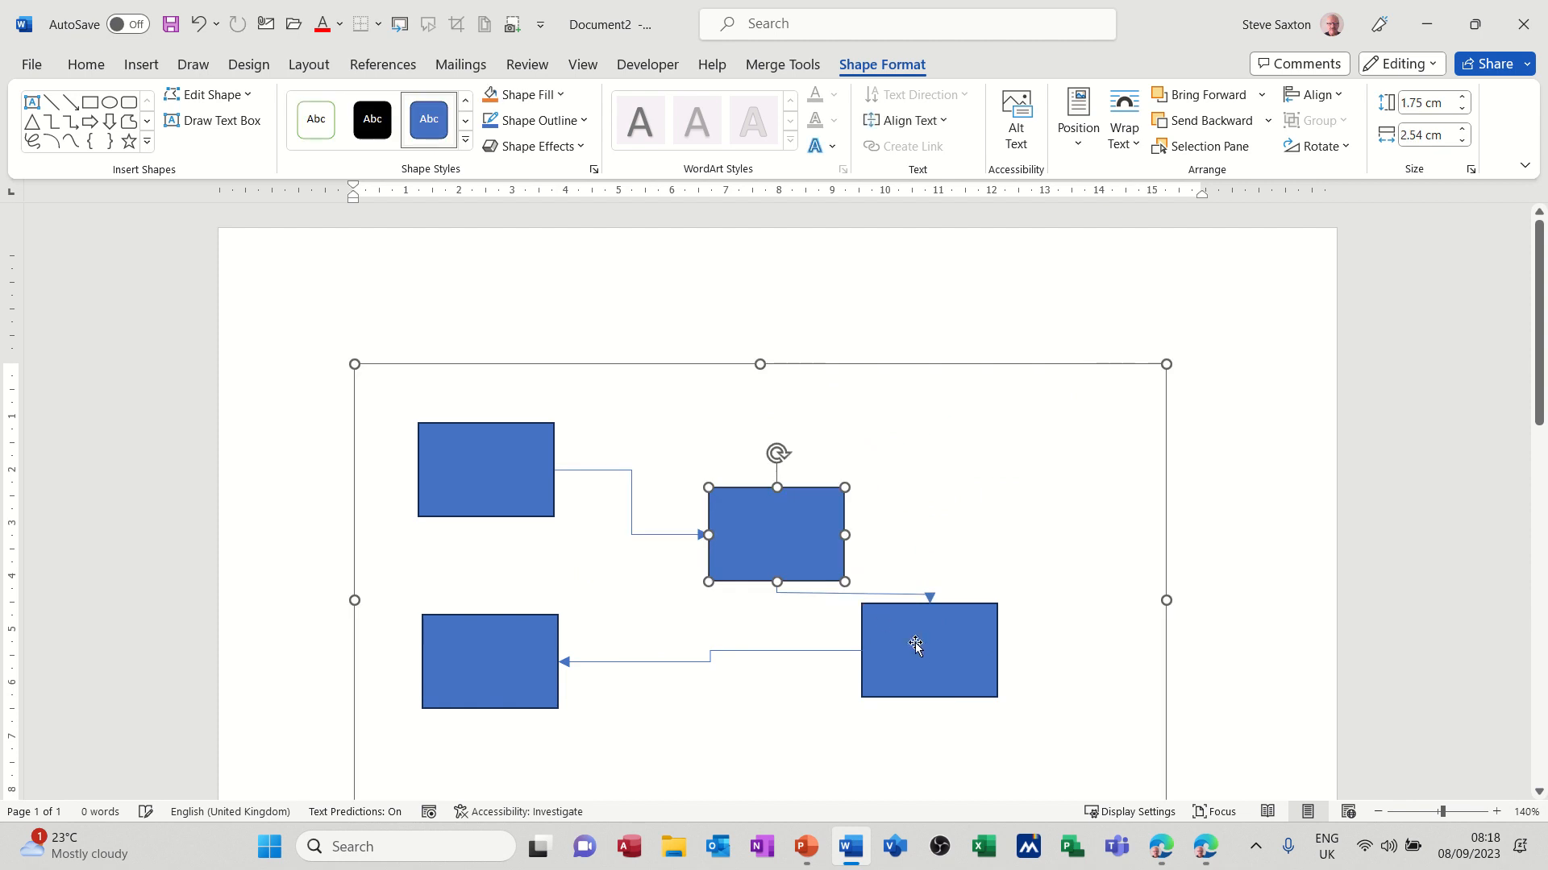
pyautogui.moveTo(928, 648); pyautogui.dragTo(821, 725)
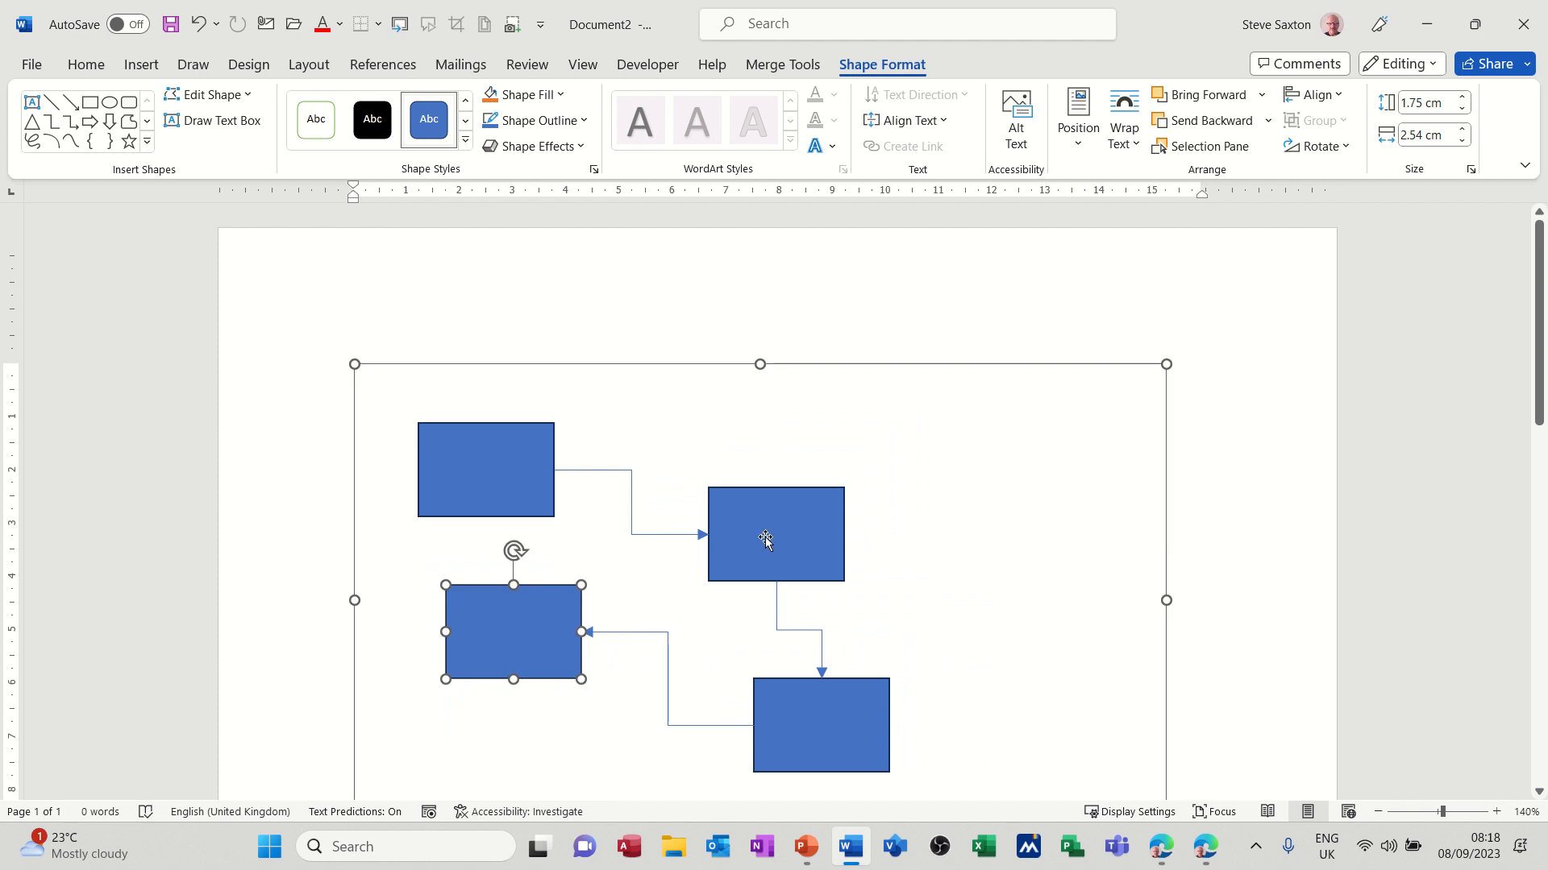
pyautogui.moveTo(775, 533); pyautogui.dragTo(857, 531)
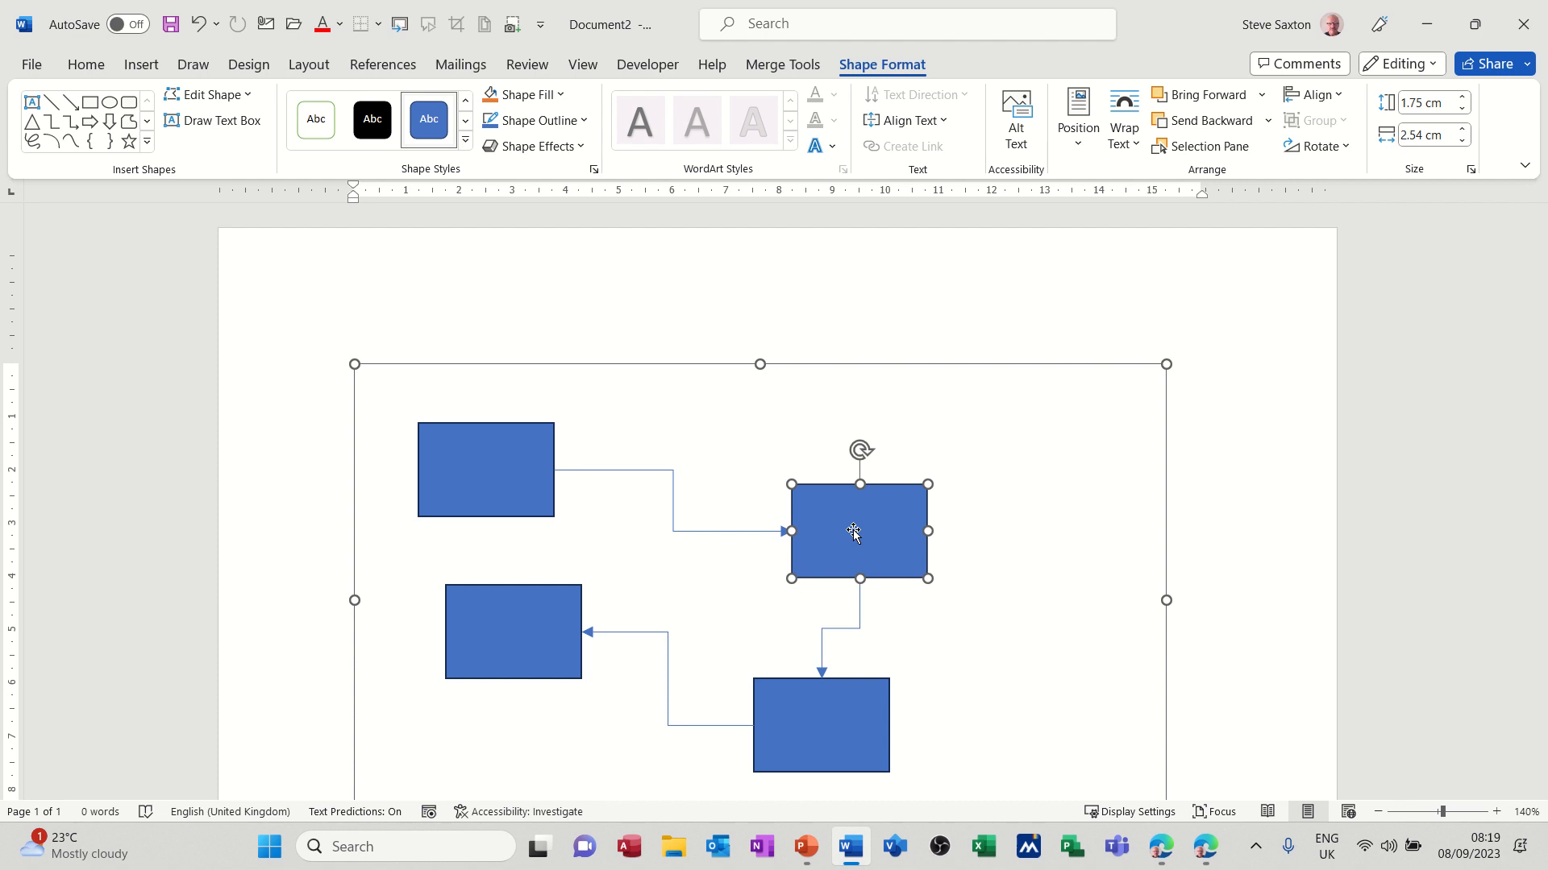
pyautogui.moveTo(34, 74)
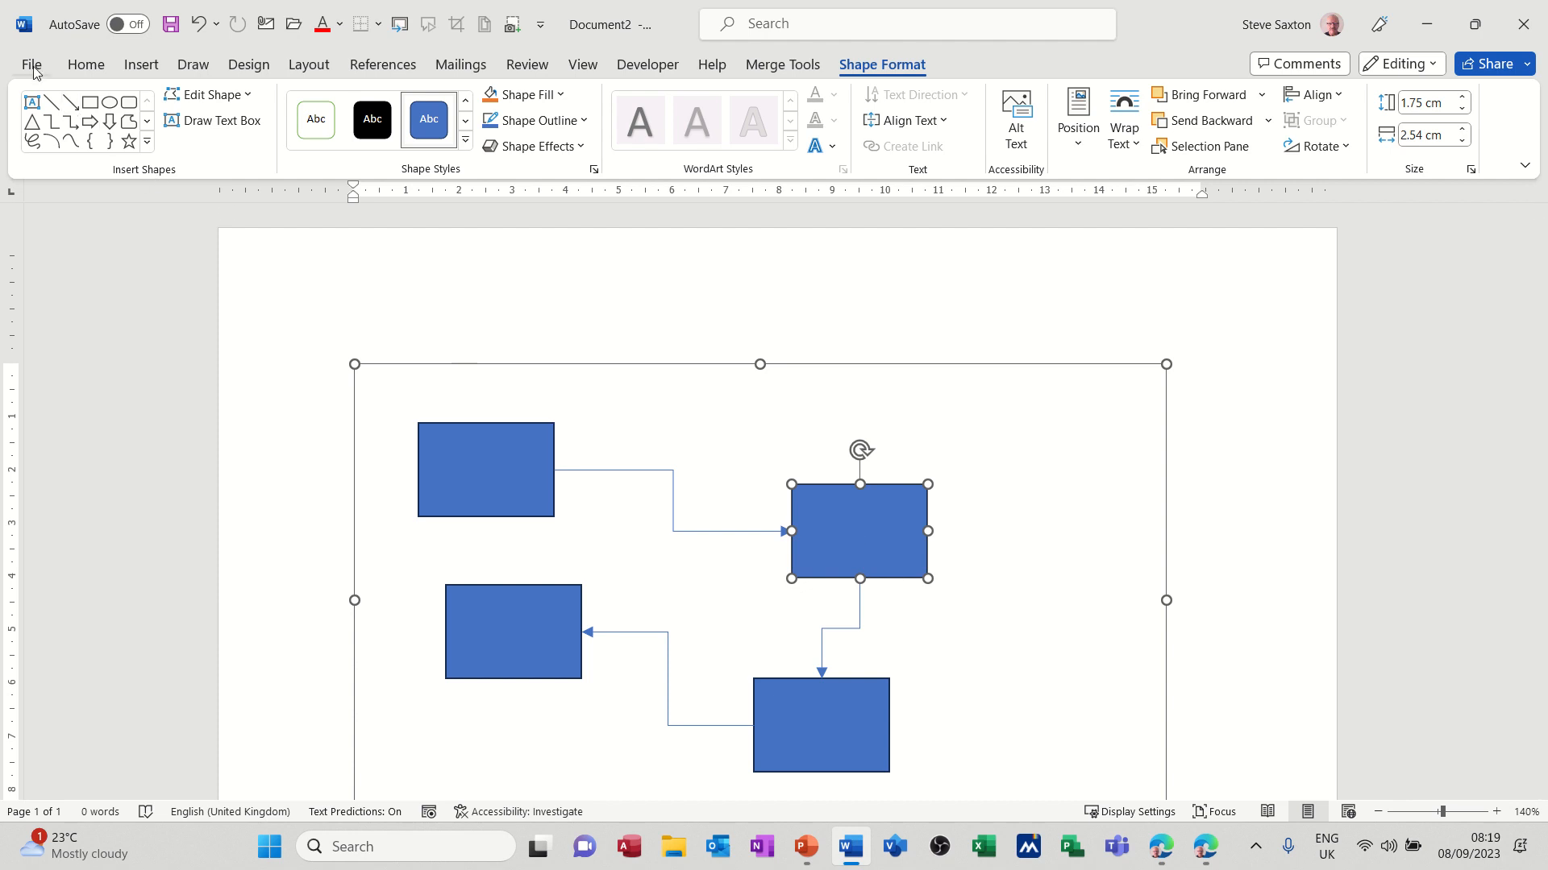
# Step: Enable 'Automatically create drawing canvas when inserting AutoShapes' in Advanced options
pyautogui.click(30, 64)
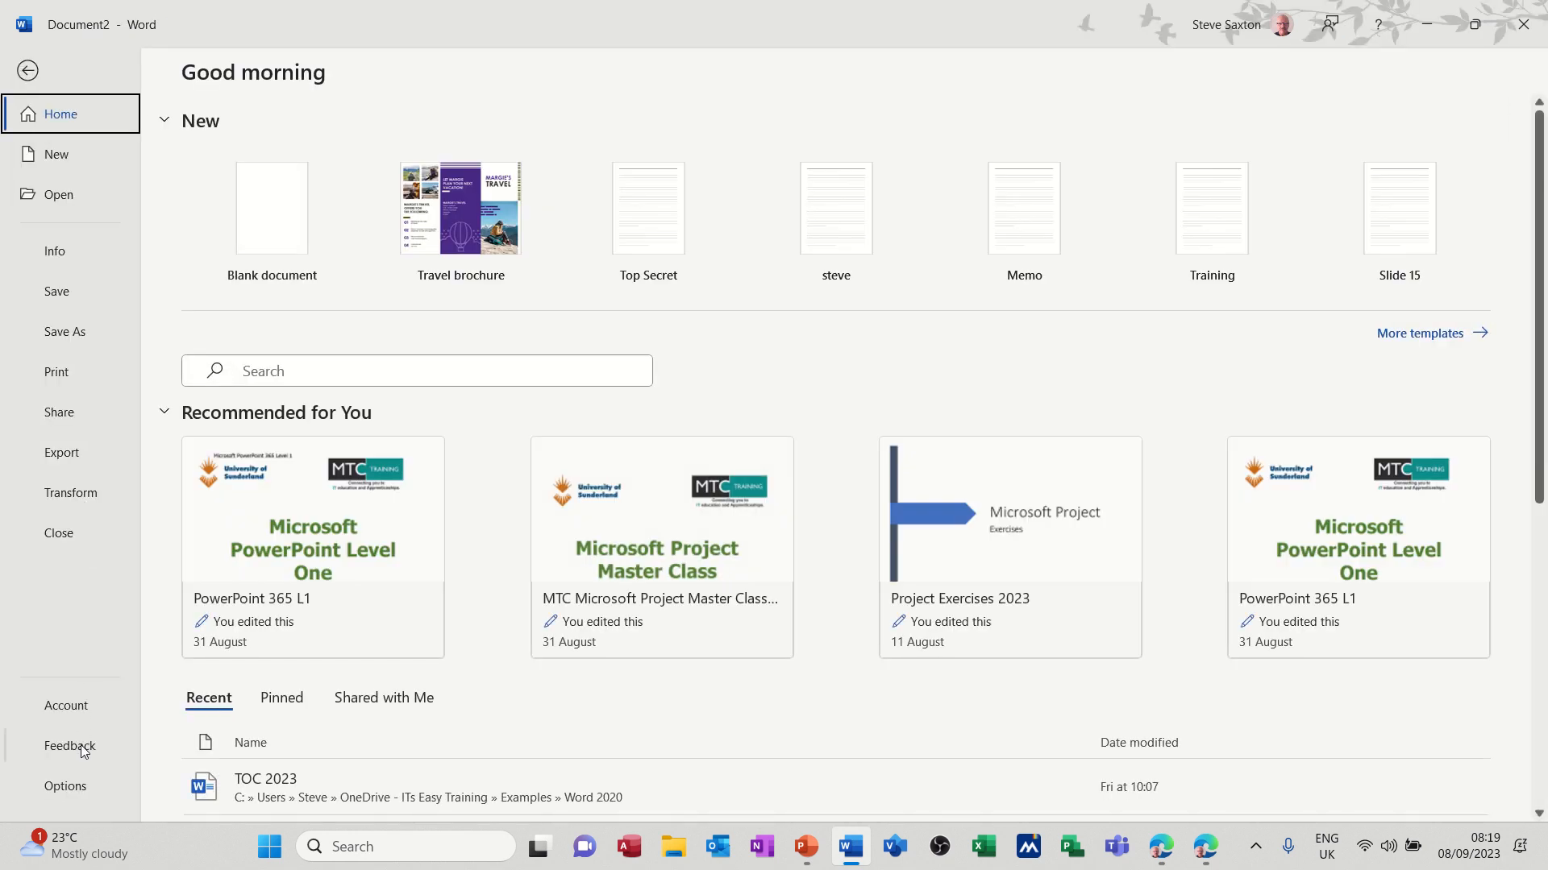
pyautogui.click(65, 786)
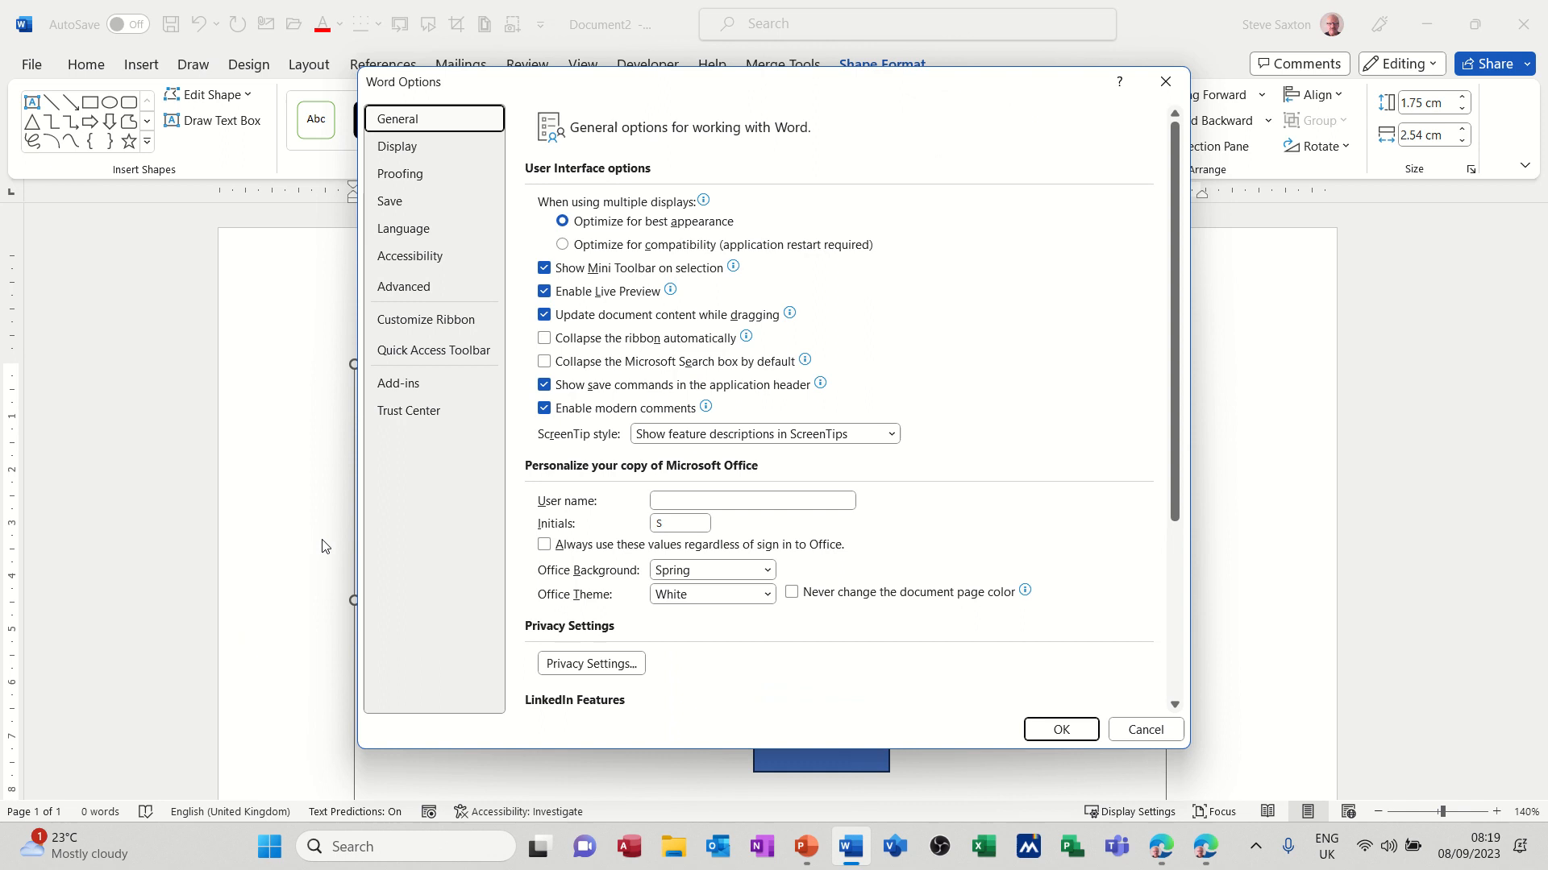
pyautogui.click(403, 286)
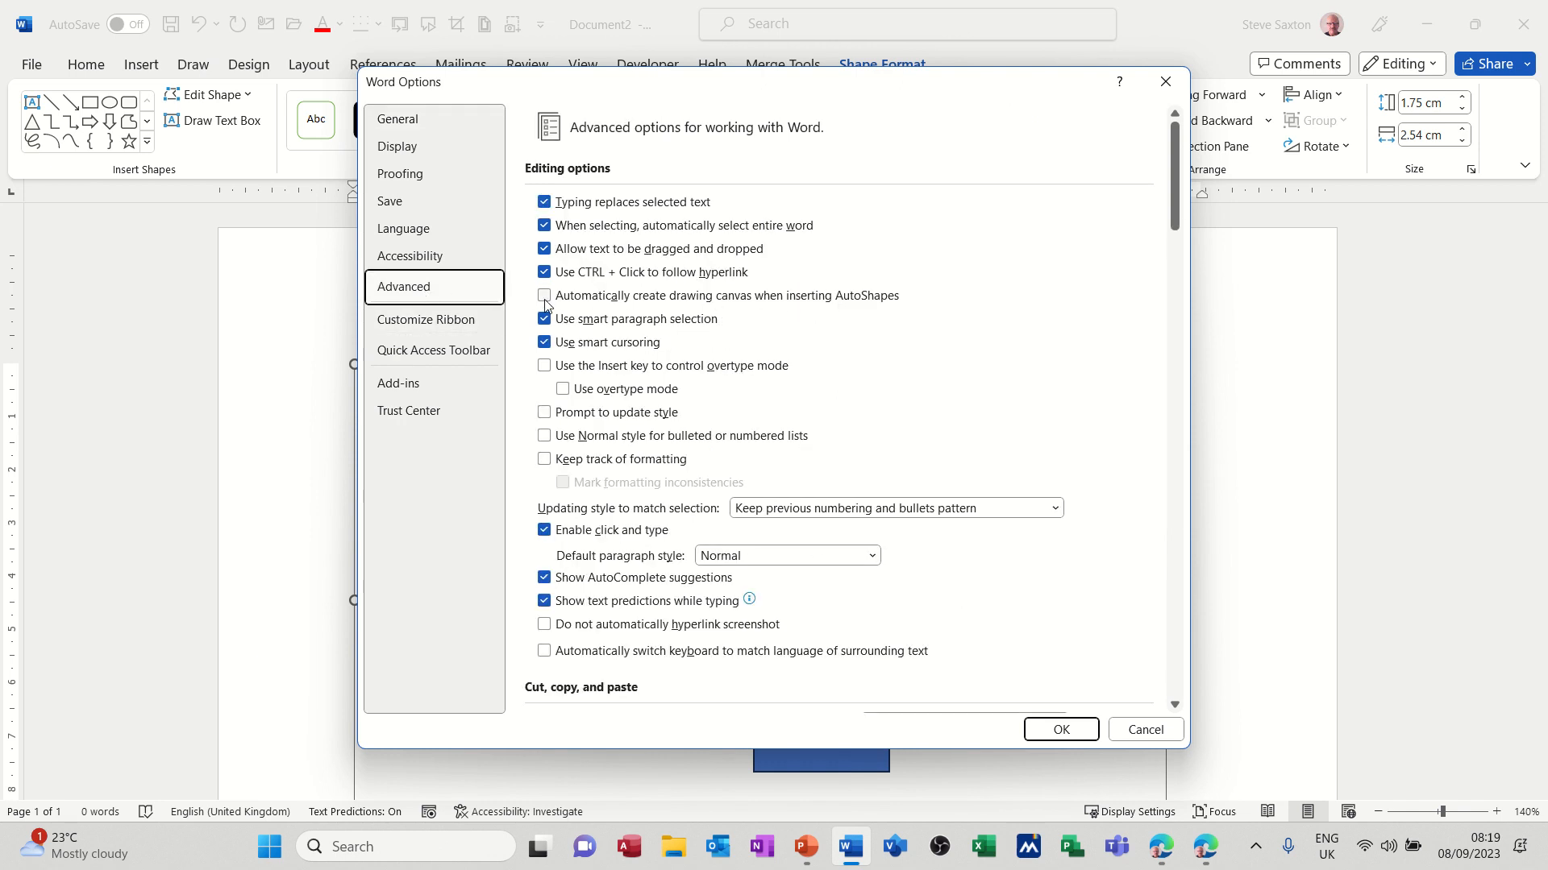
pyautogui.click(544, 295)
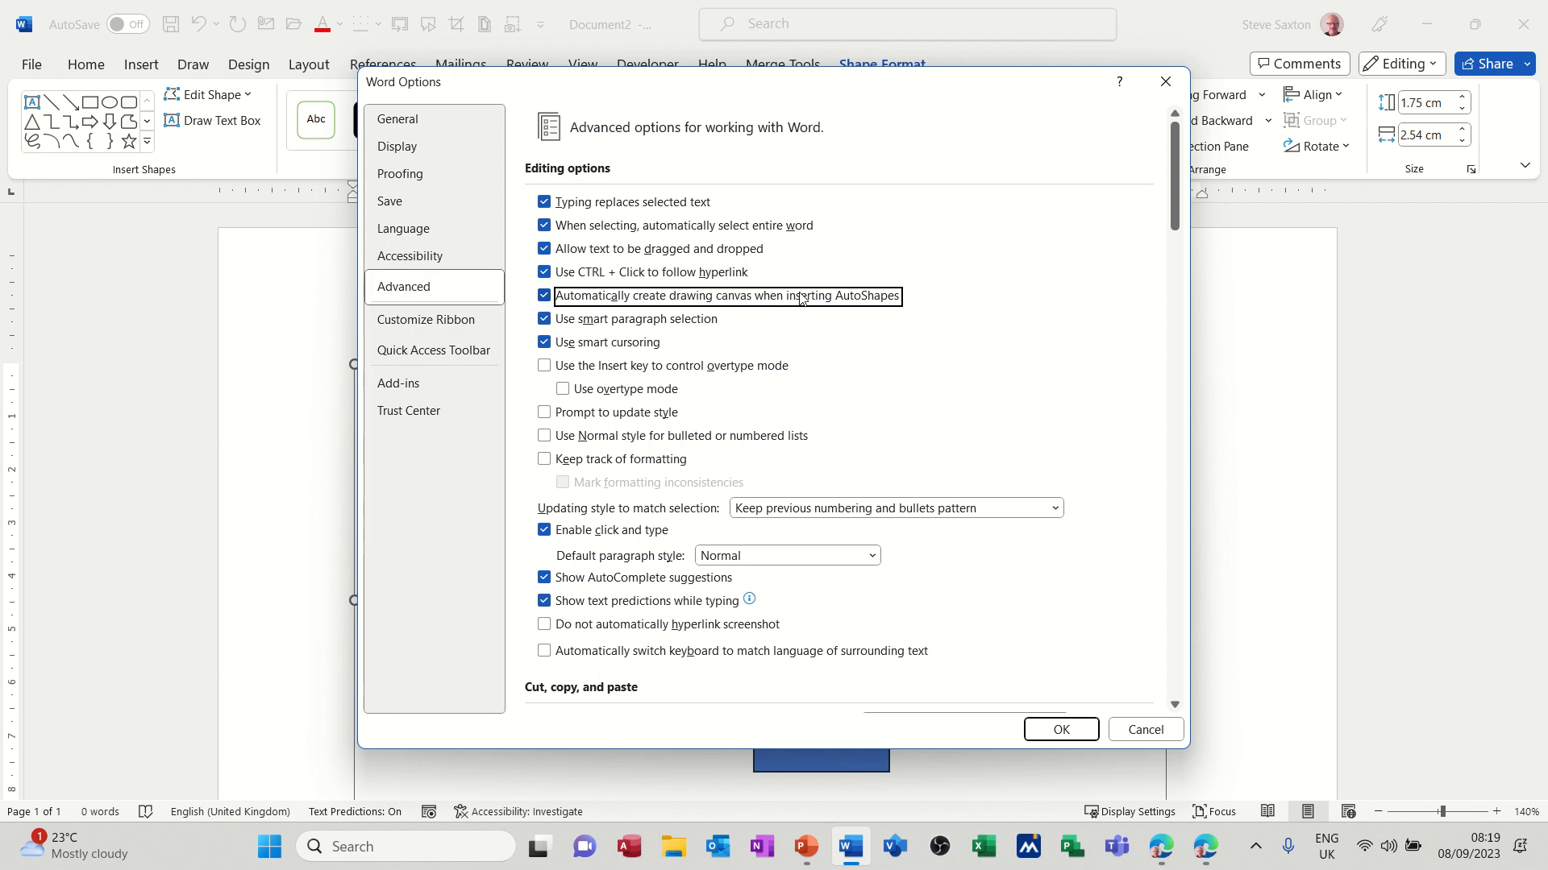
pyautogui.moveTo(813, 325)
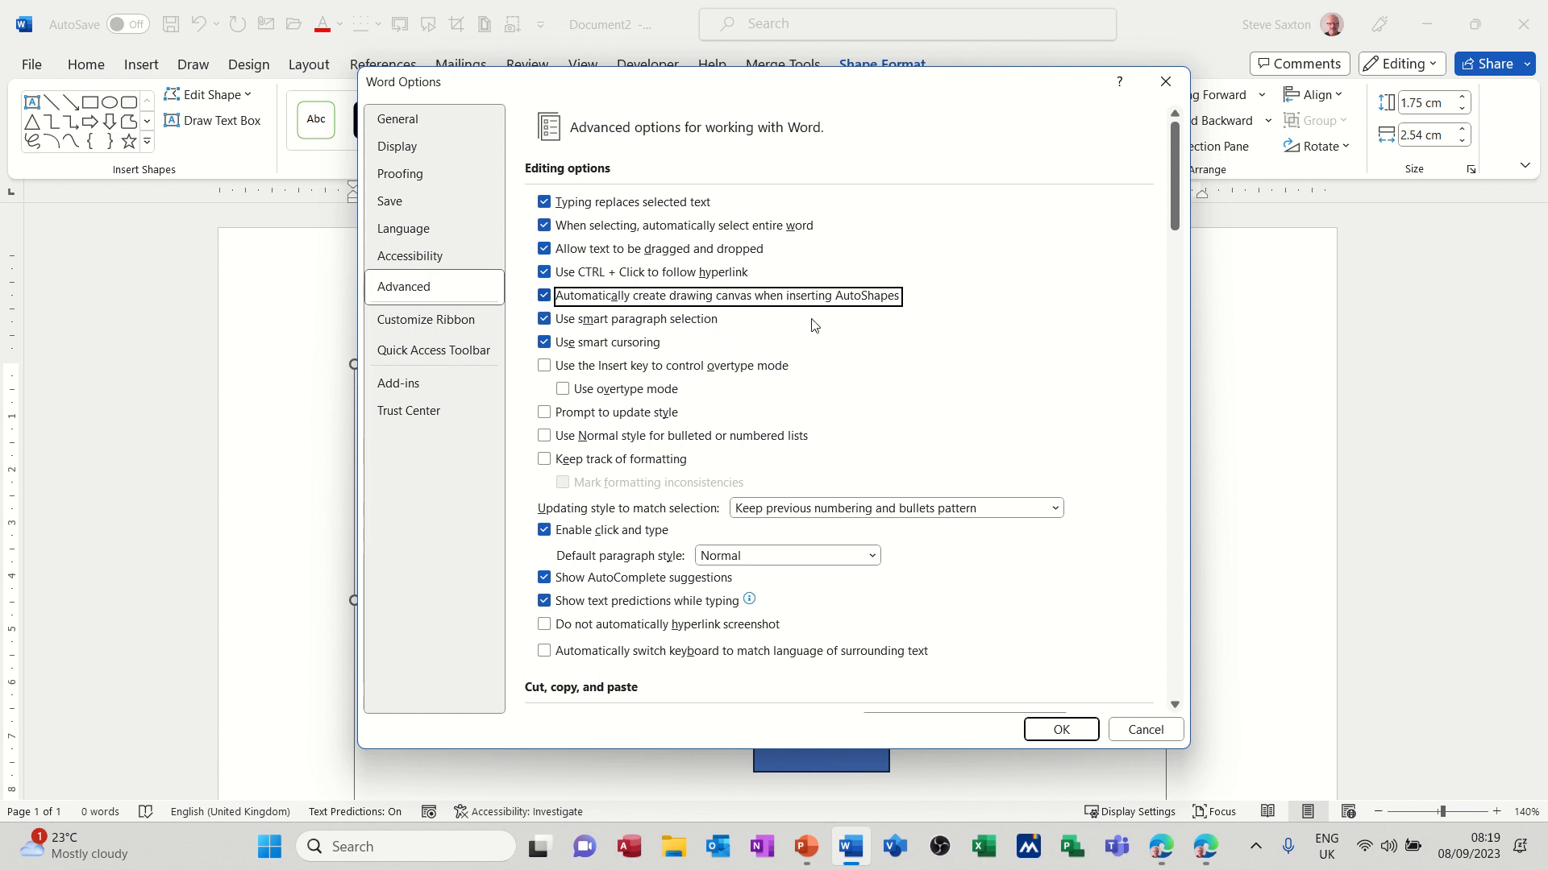
pyautogui.click(1060, 729)
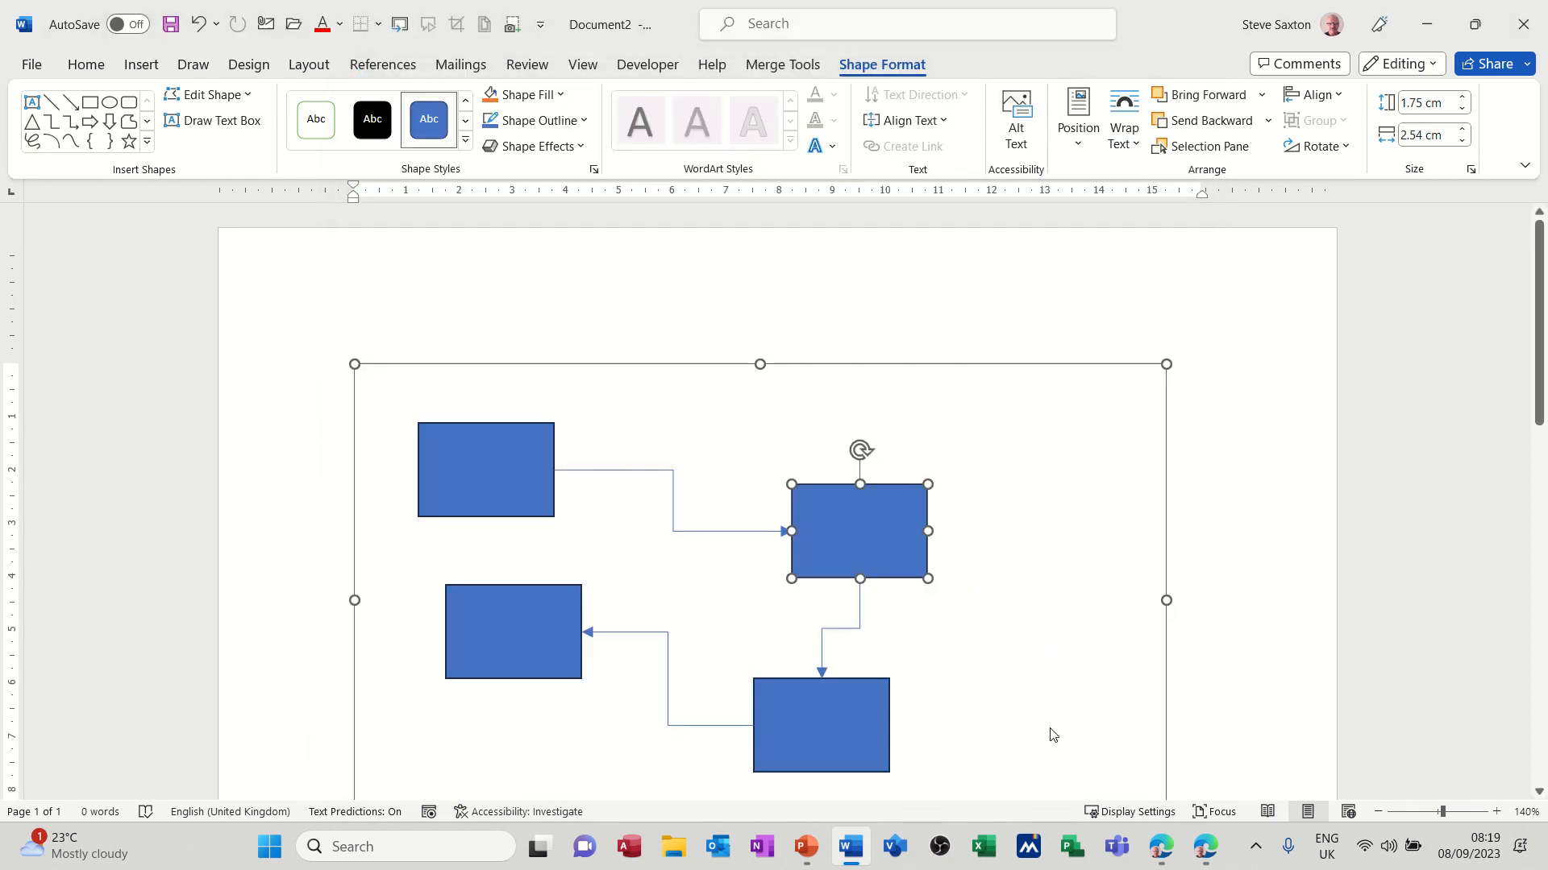
pyautogui.moveTo(977, 617)
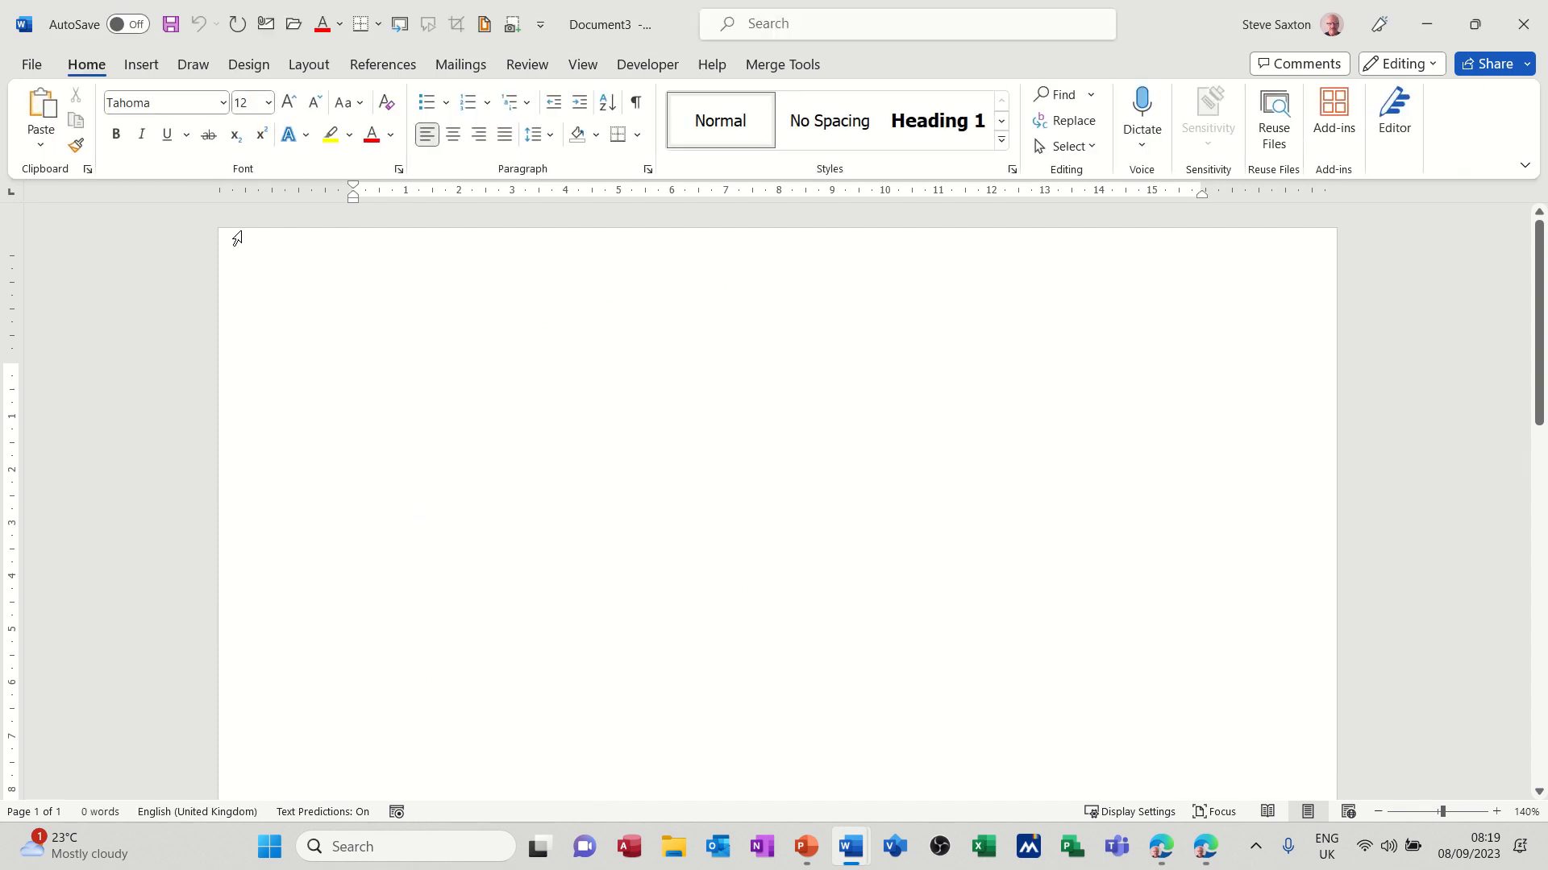
# Step: Connect the left and right rectangles with an elbow arrow, then drag the right one lower
pyautogui.click(141, 63)
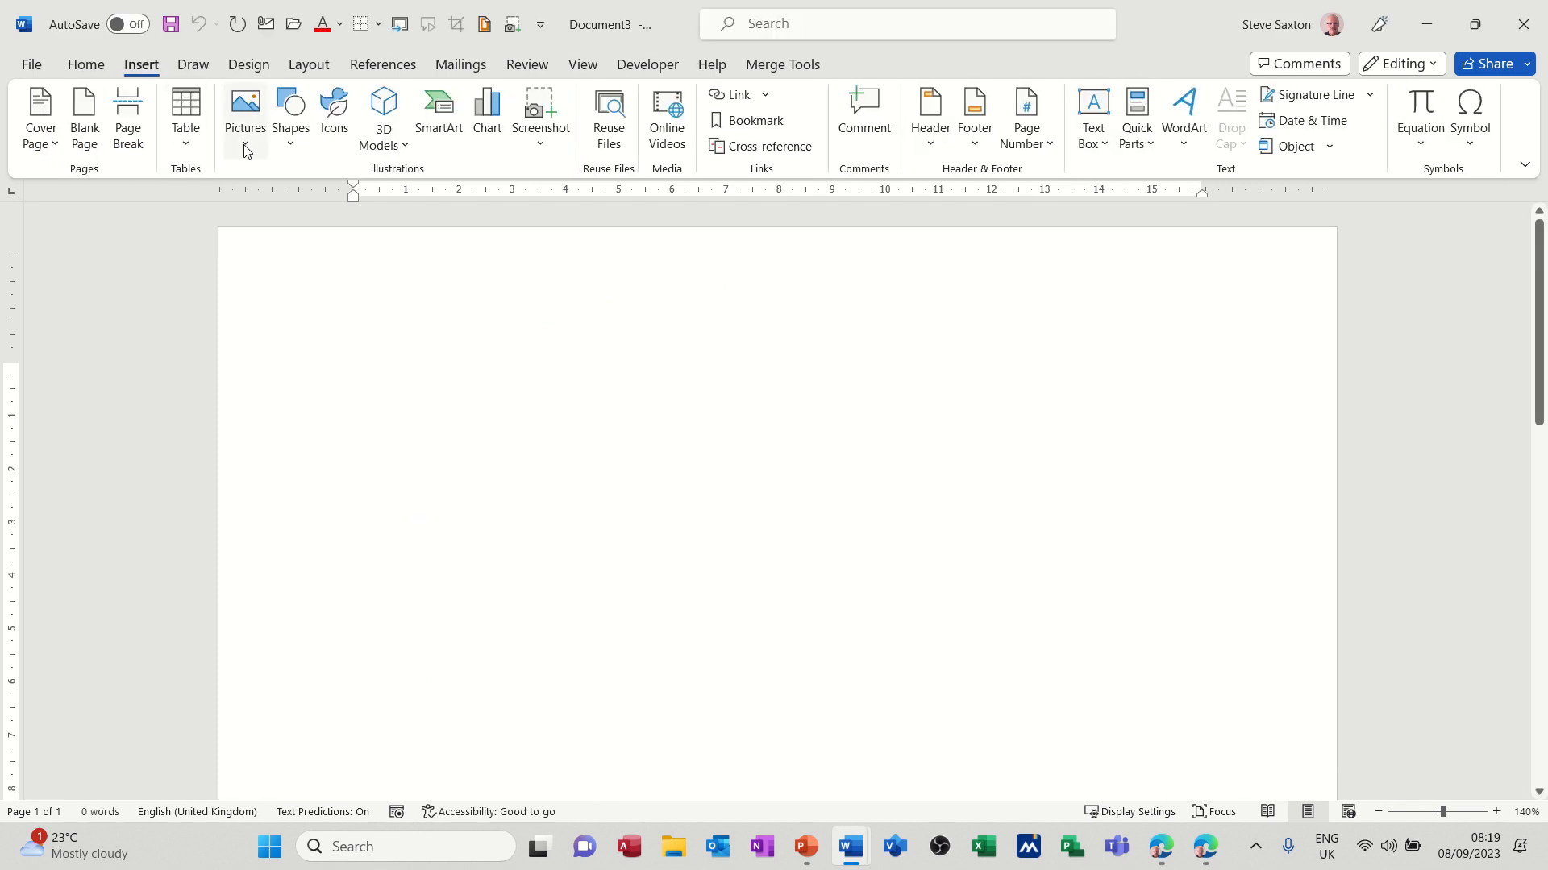
pyautogui.click(290, 113)
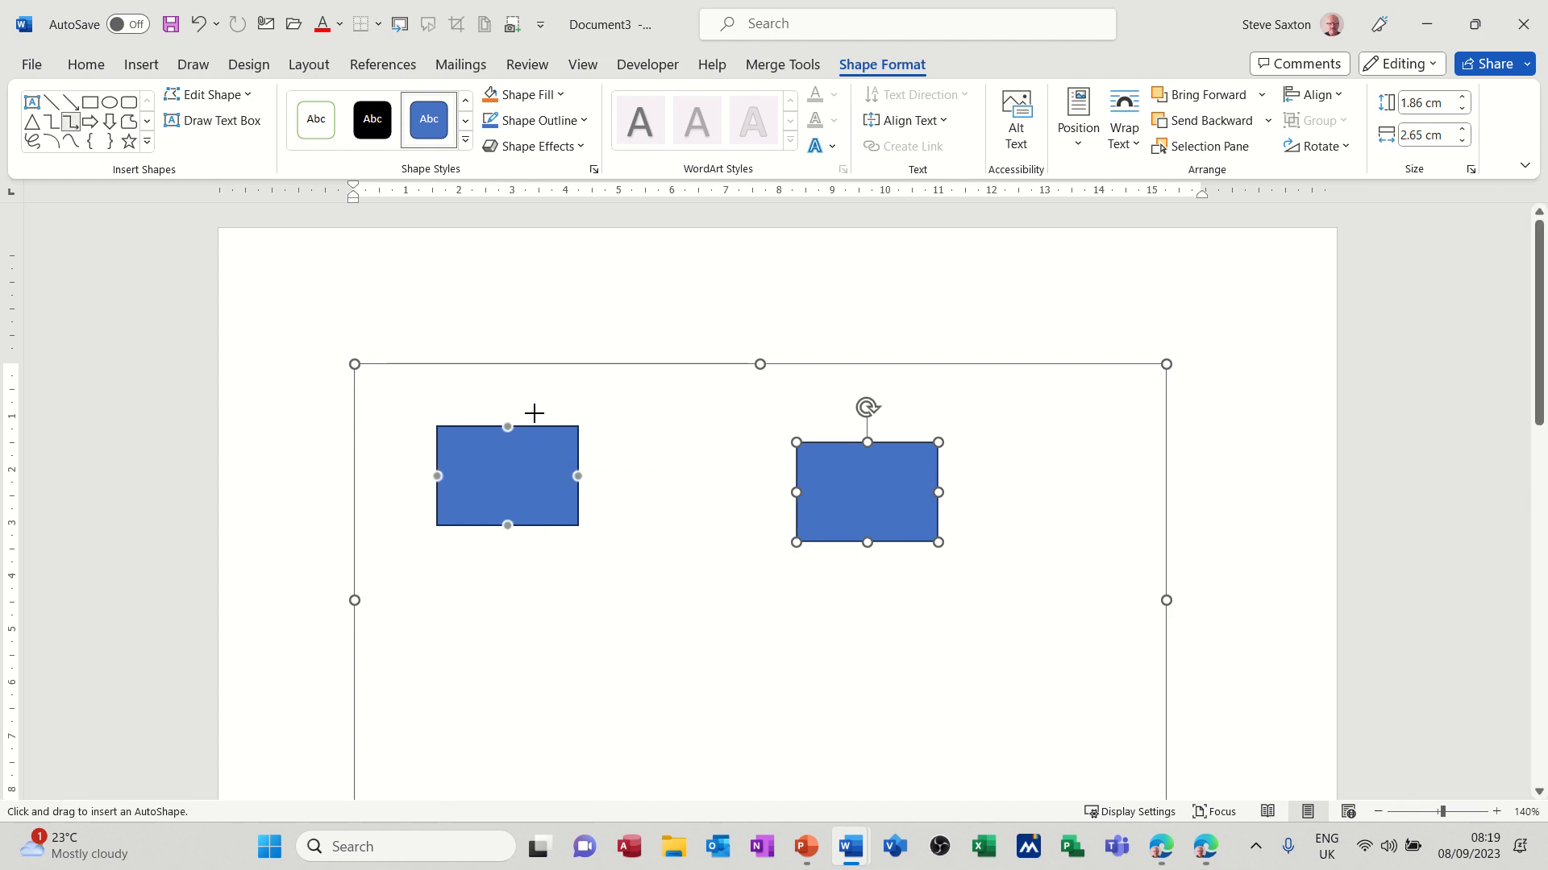
pyautogui.moveTo(590, 481)
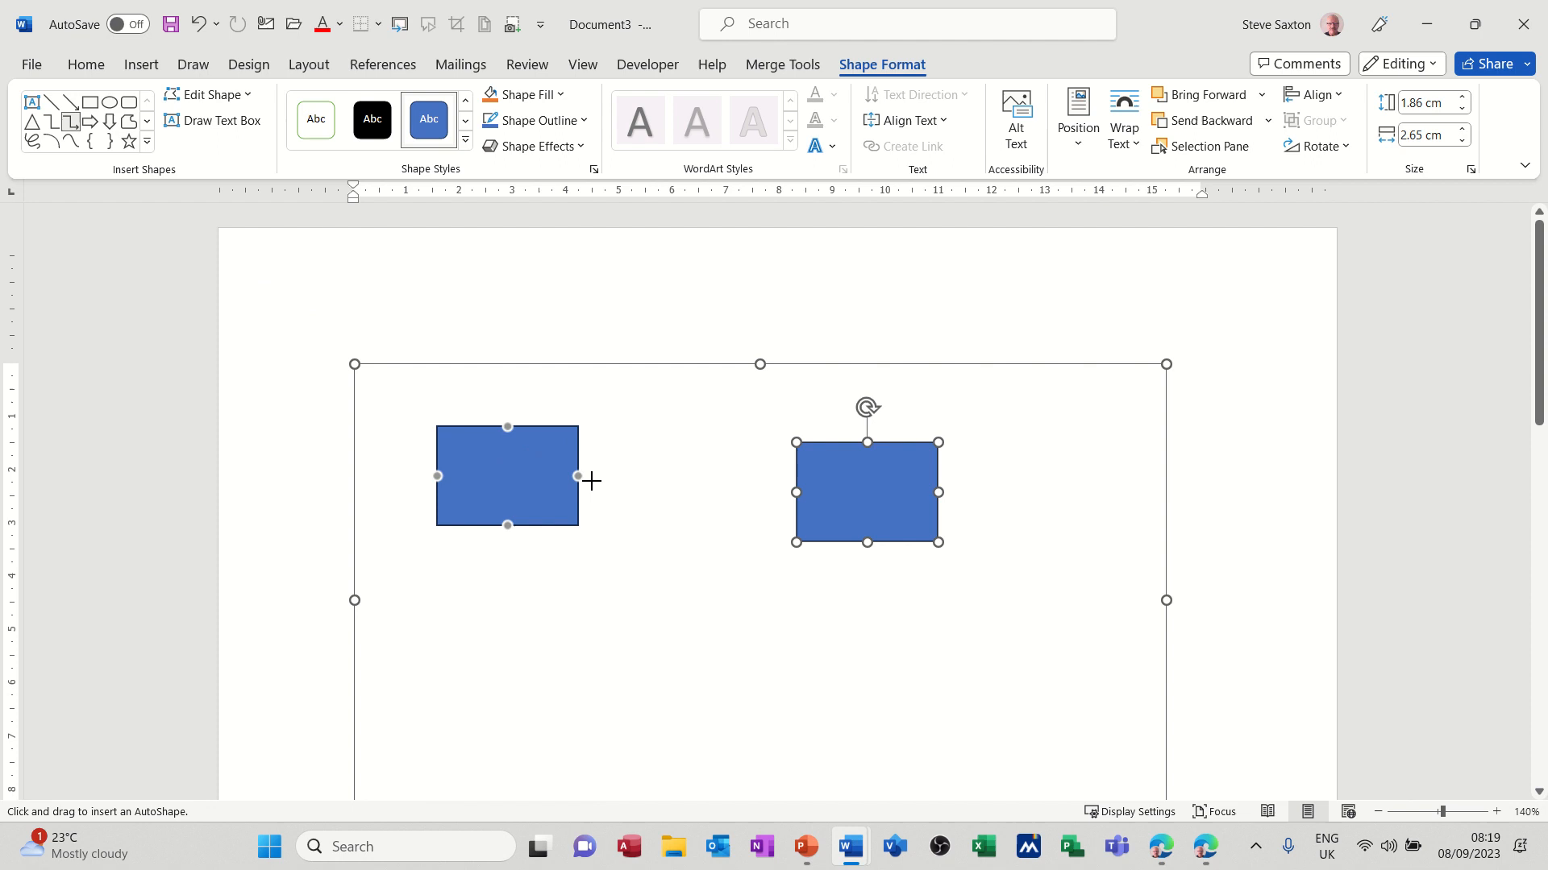
pyautogui.moveTo(577, 477); pyautogui.dragTo(796, 492)
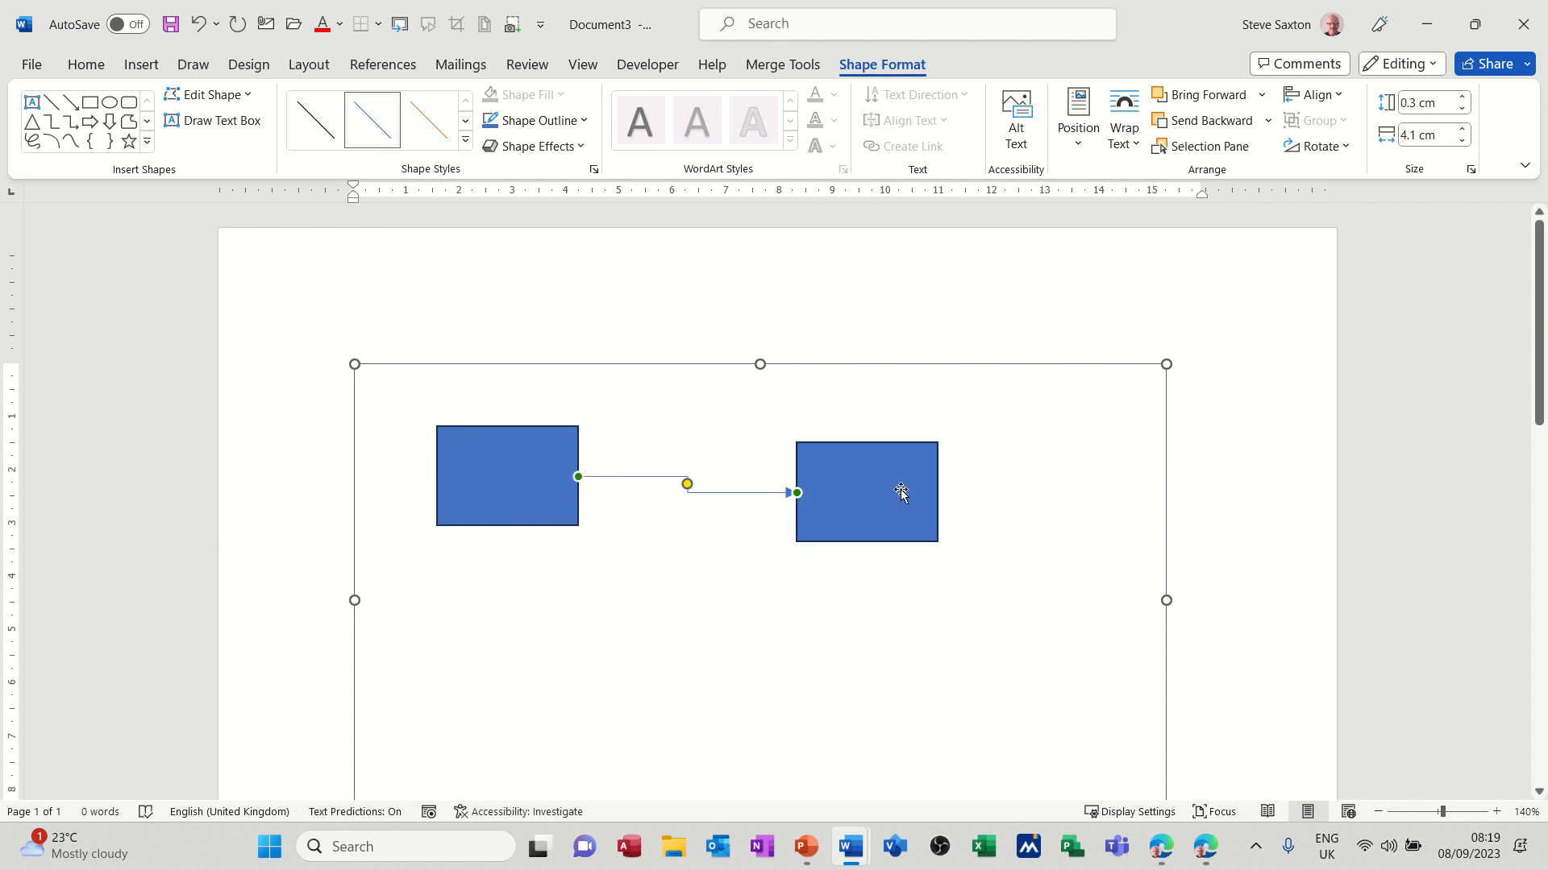
pyautogui.moveTo(866, 492); pyautogui.dragTo(886, 562)
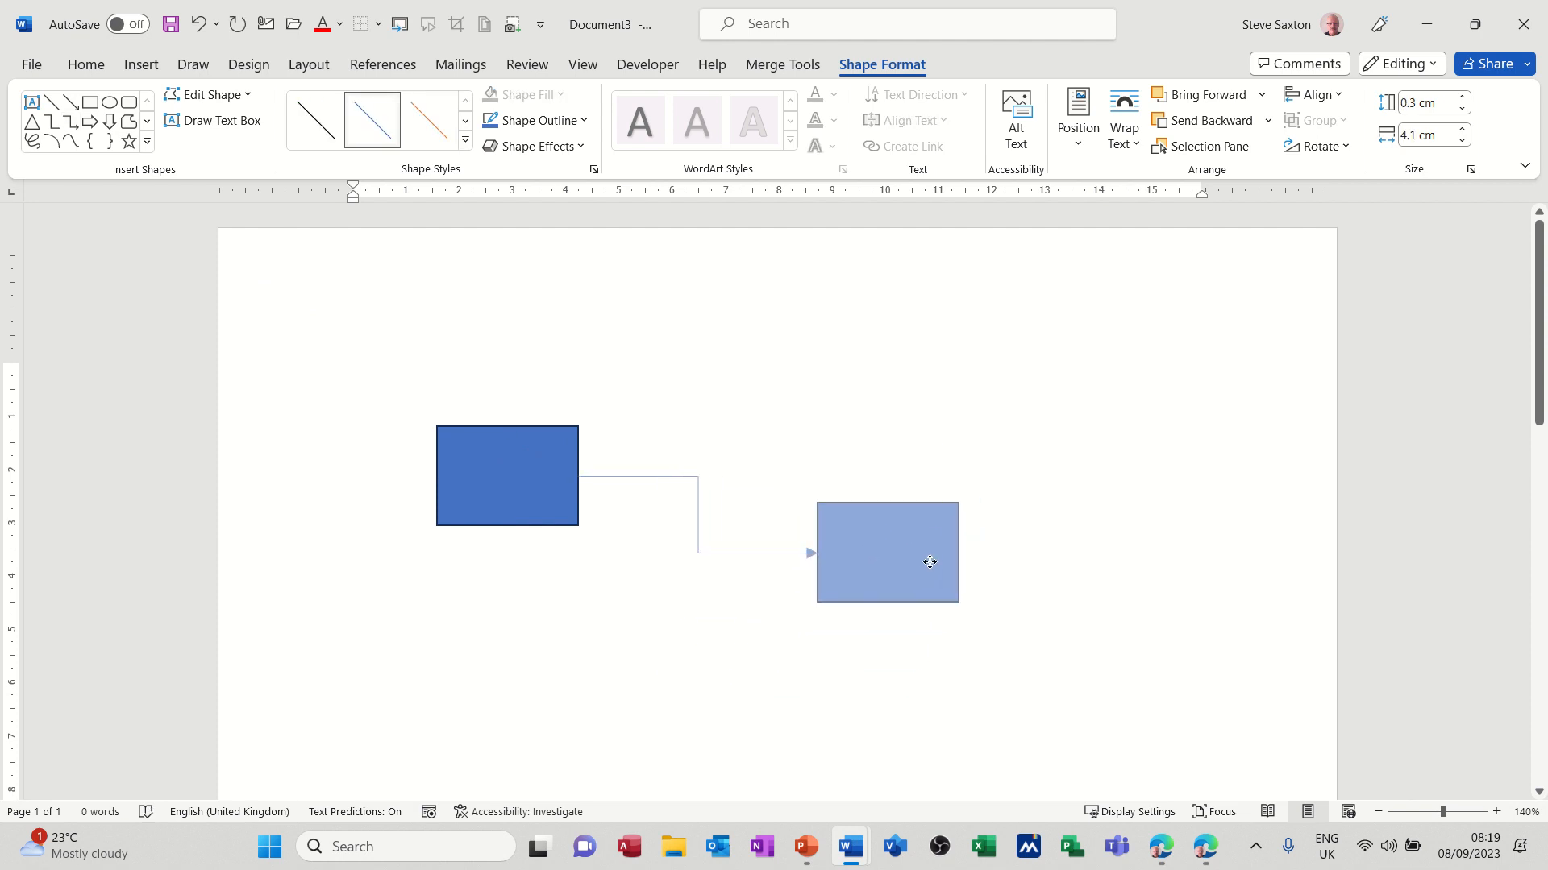